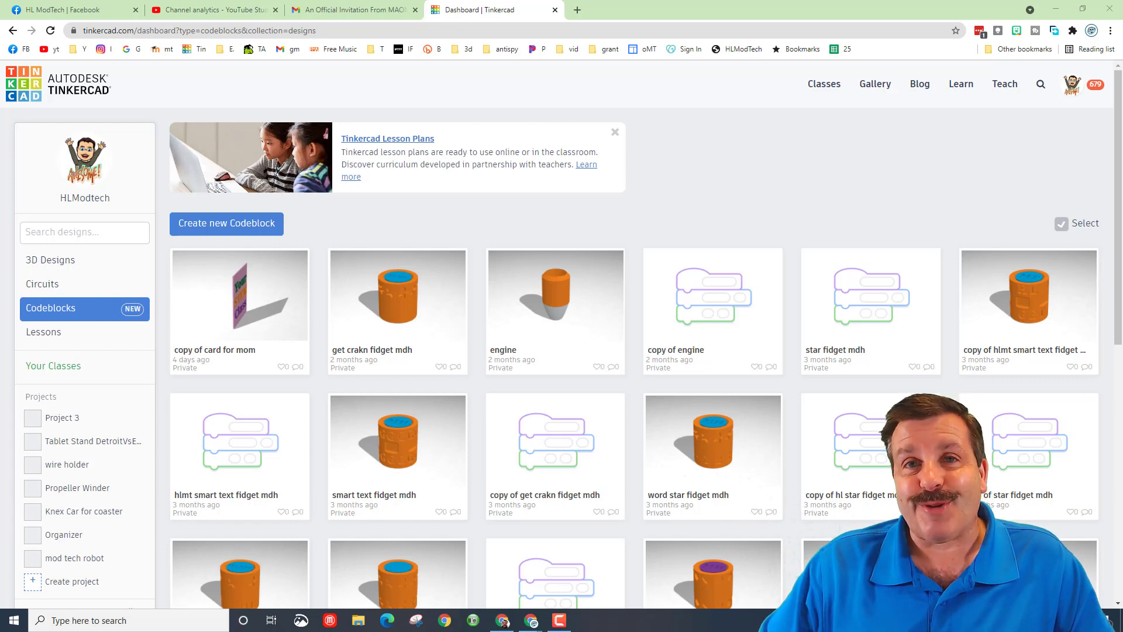
# - Start a new design, rename its object variable to 'top', and name the design 'top mdh v1'
pyautogui.click(225, 223)
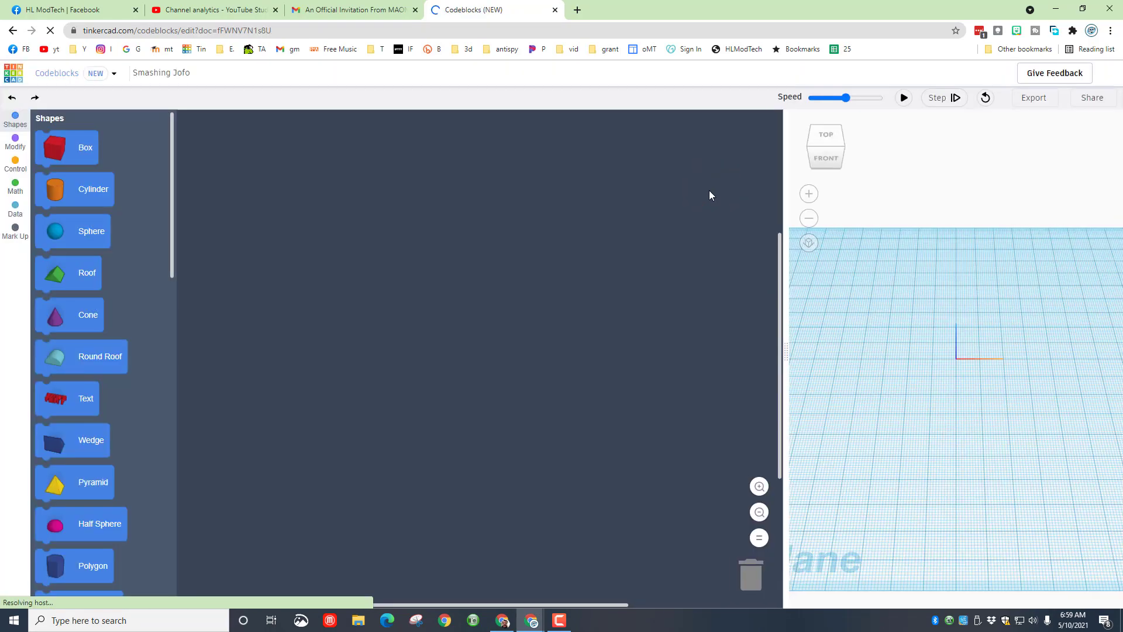
pyautogui.scroll(-3)
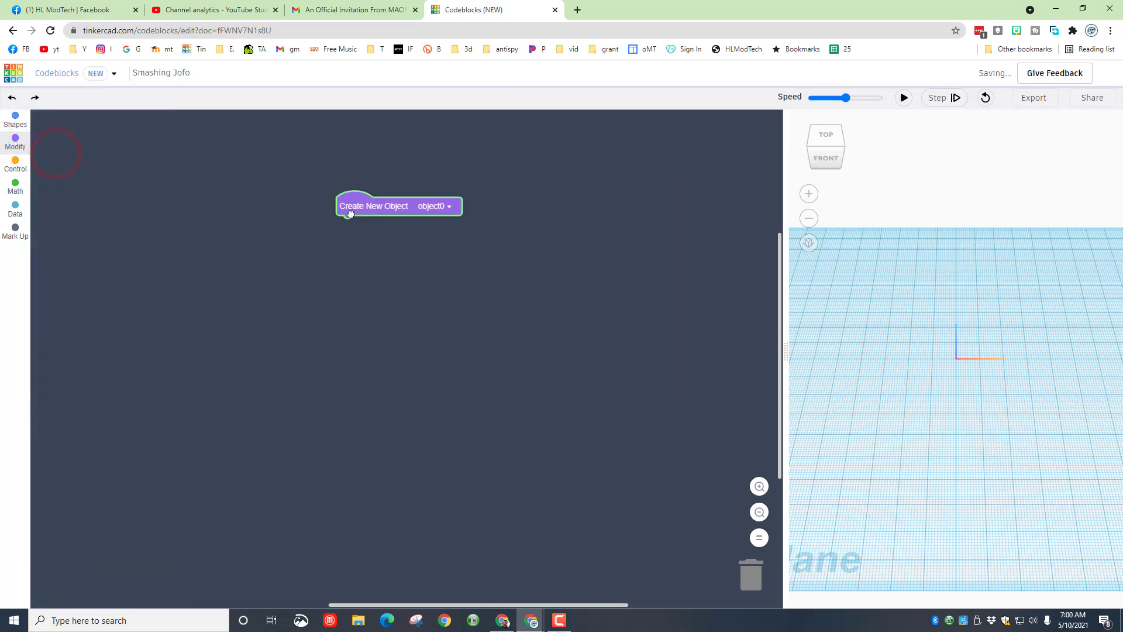
pyautogui.click(437, 206)
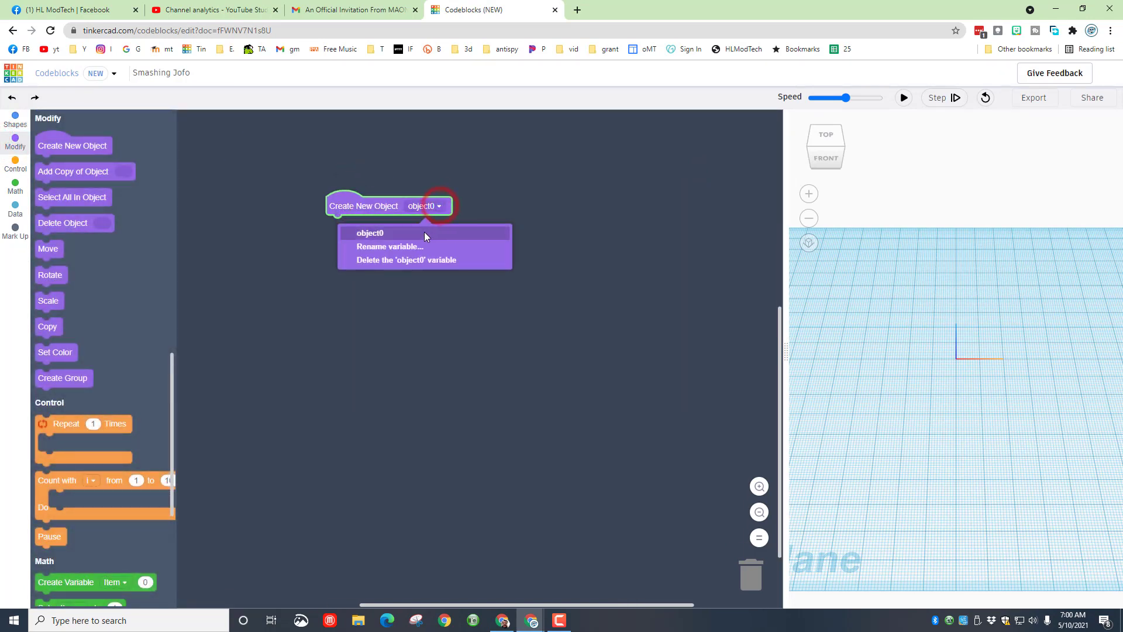
pyautogui.click(391, 247)
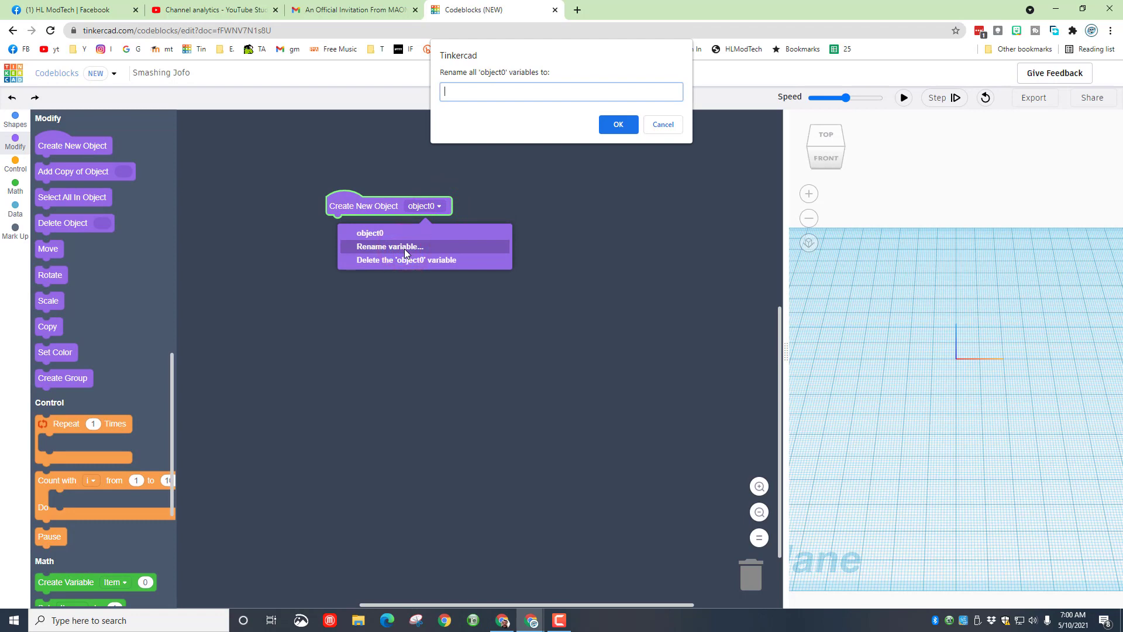
pyautogui.write('top')
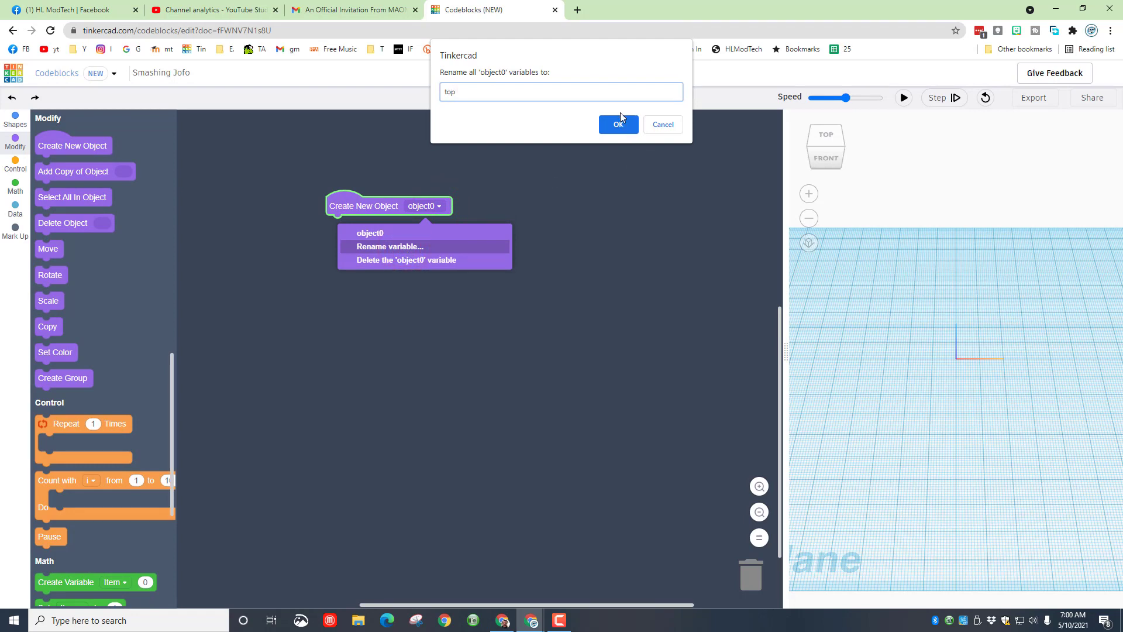
pyautogui.click(618, 124)
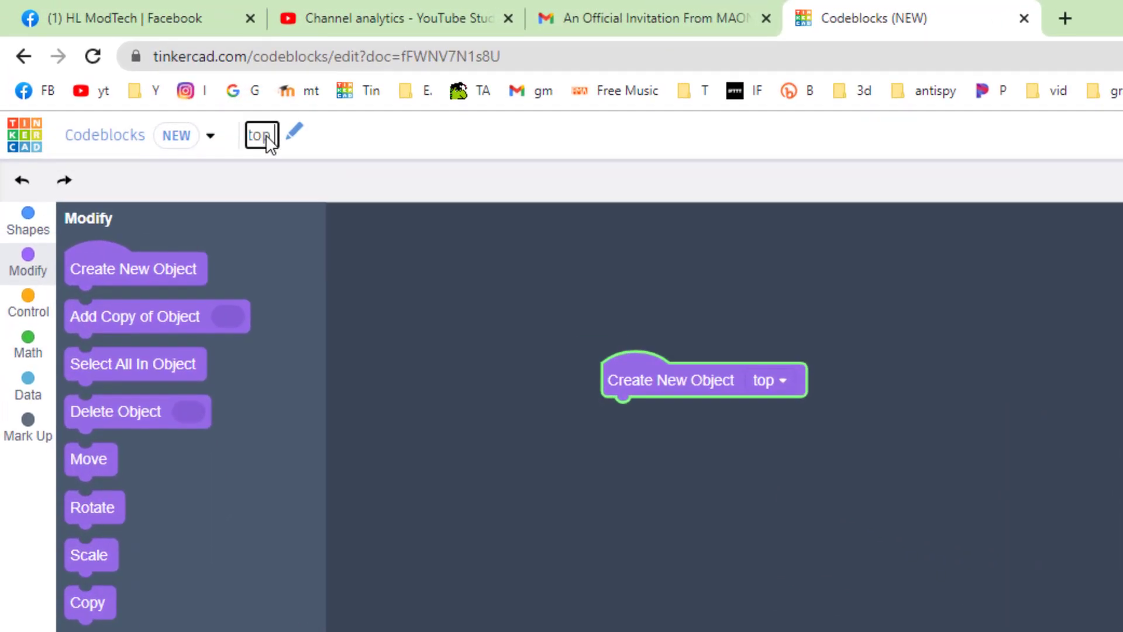
pyautogui.write('mdh v1')
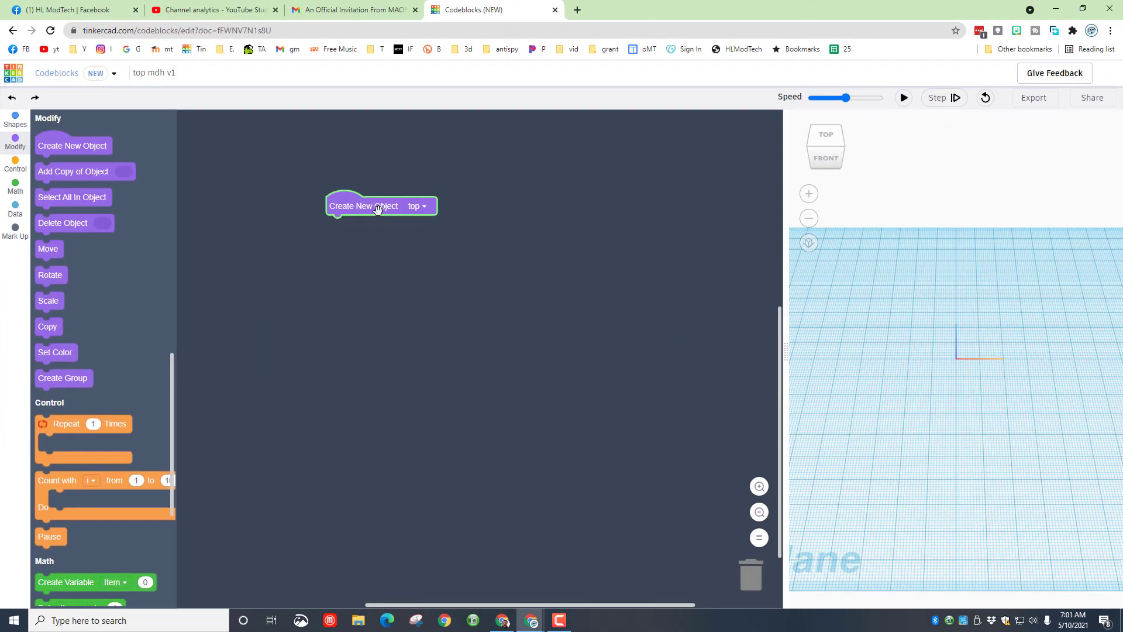
pyautogui.moveTo(348, 222)
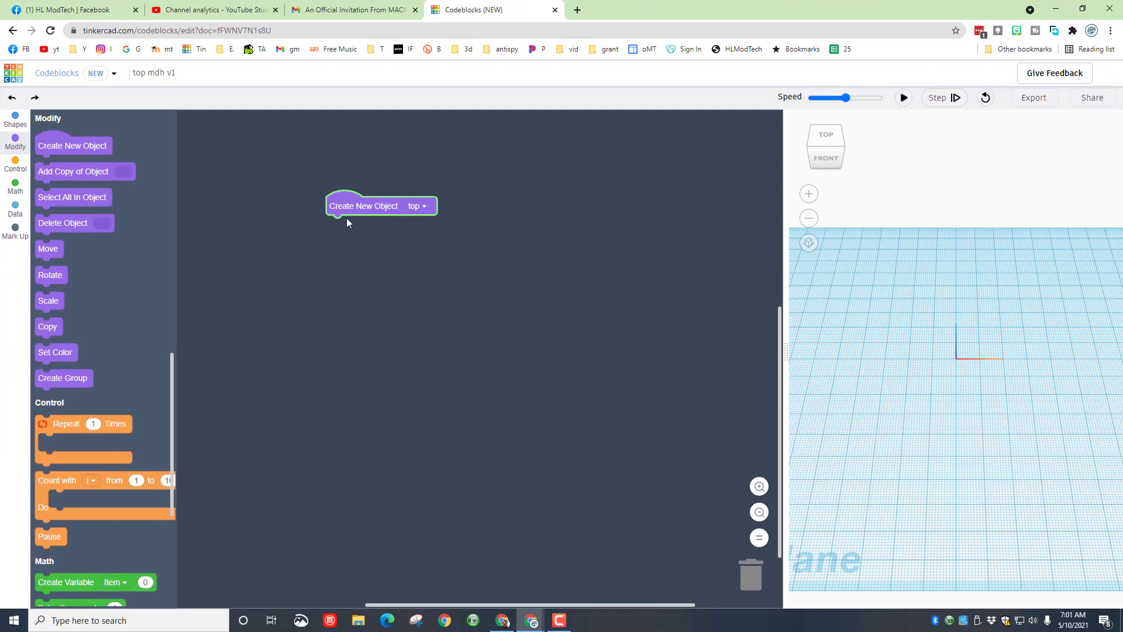
# - Add a purple cone with top radius 4, bottom radius 3.5, height 30 and 64 sides
pyautogui.click(14, 118)
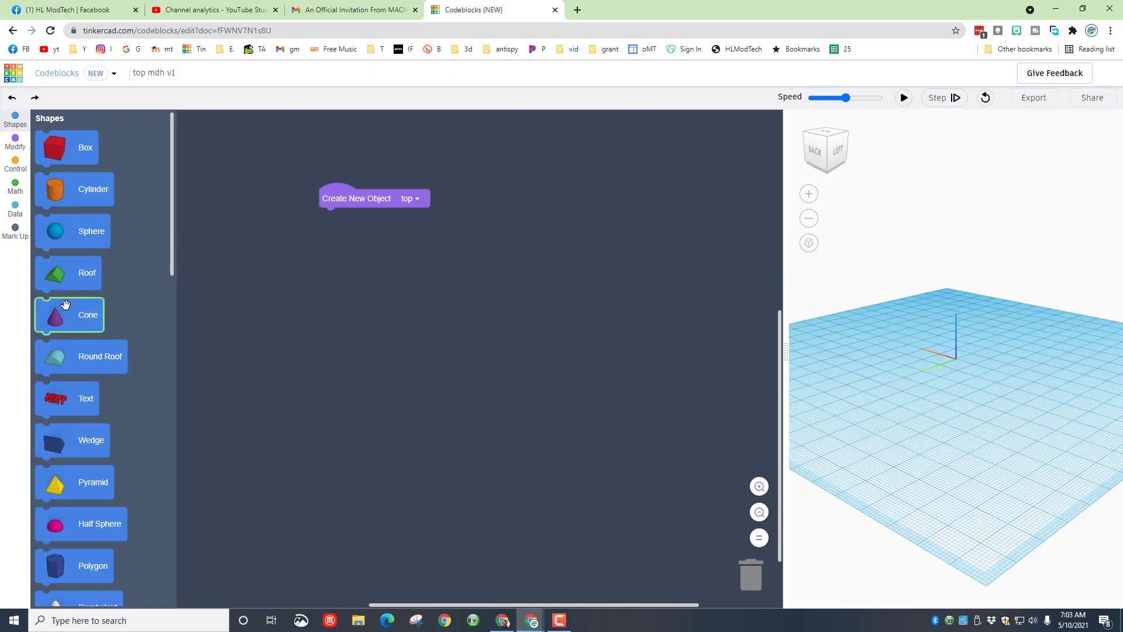
pyautogui.moveTo(57, 314)
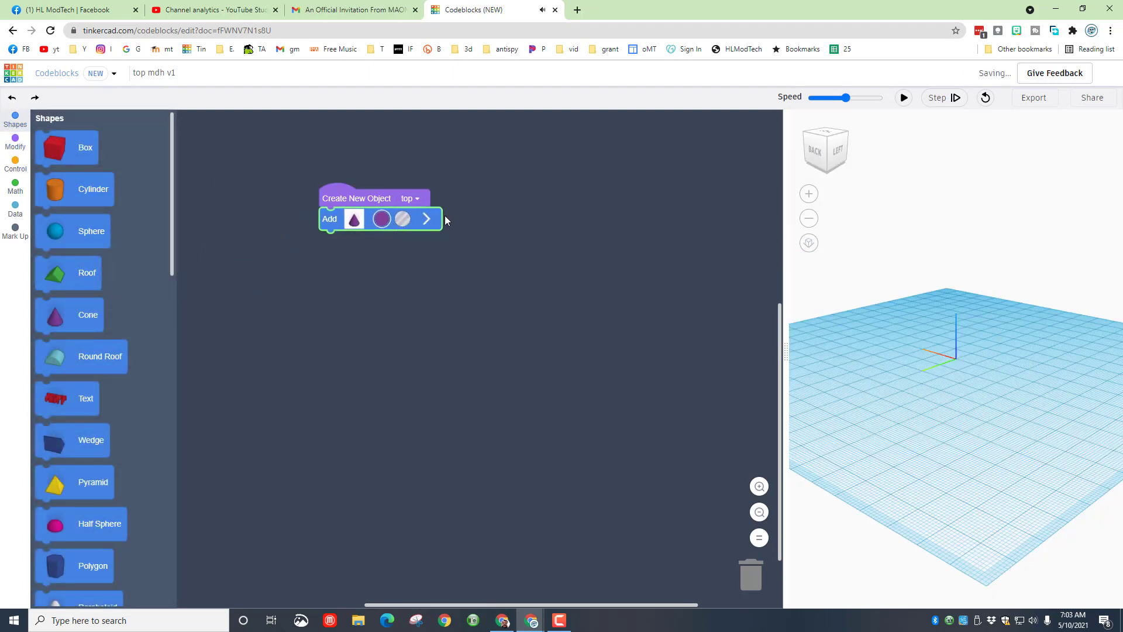
pyautogui.click(426, 218)
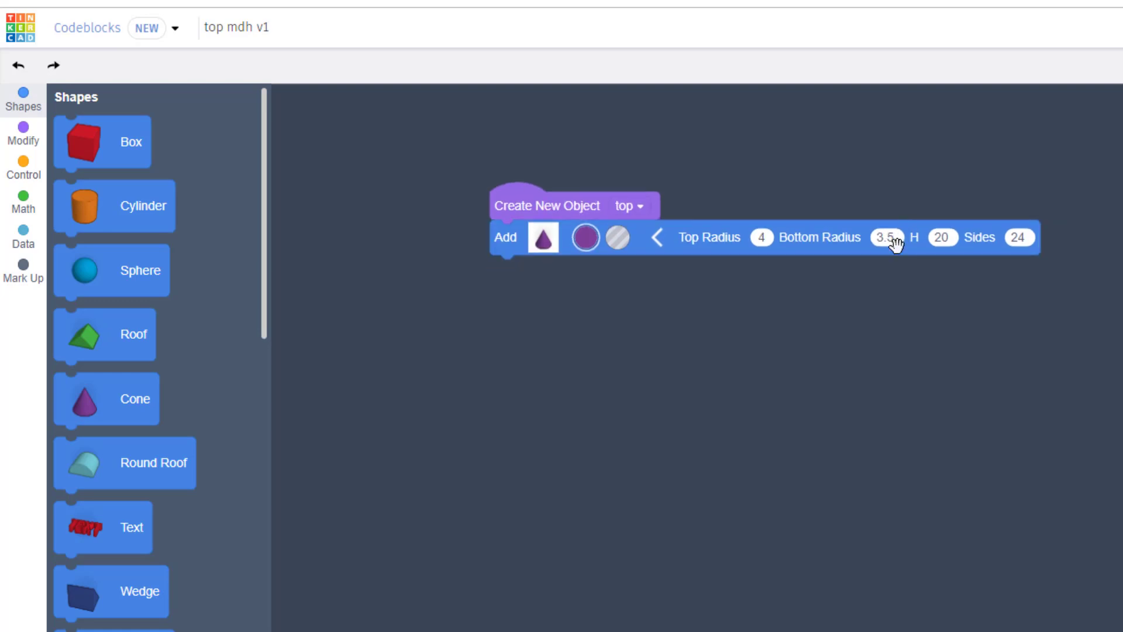
pyautogui.click(943, 237)
pyautogui.write('30')
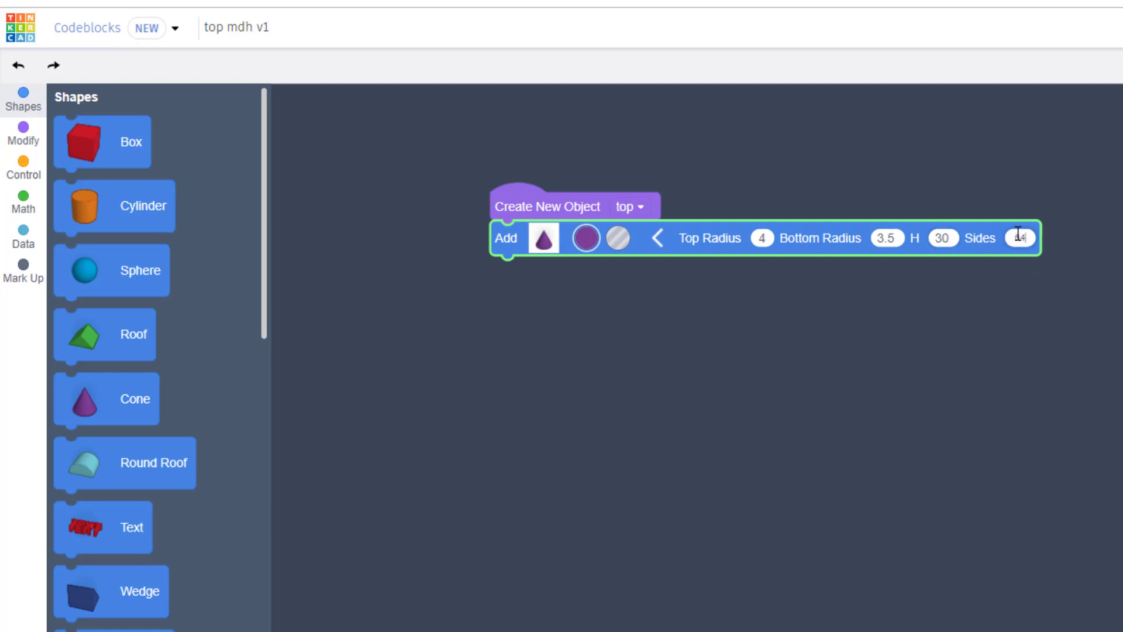
pyautogui.write('64')
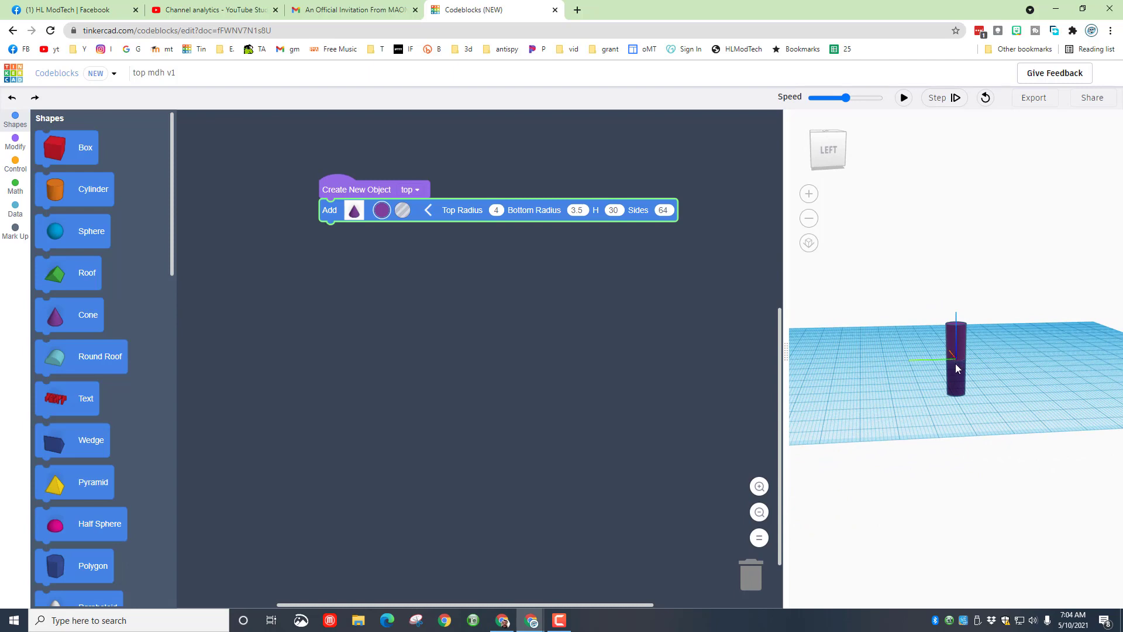
pyautogui.moveTo(623, 277)
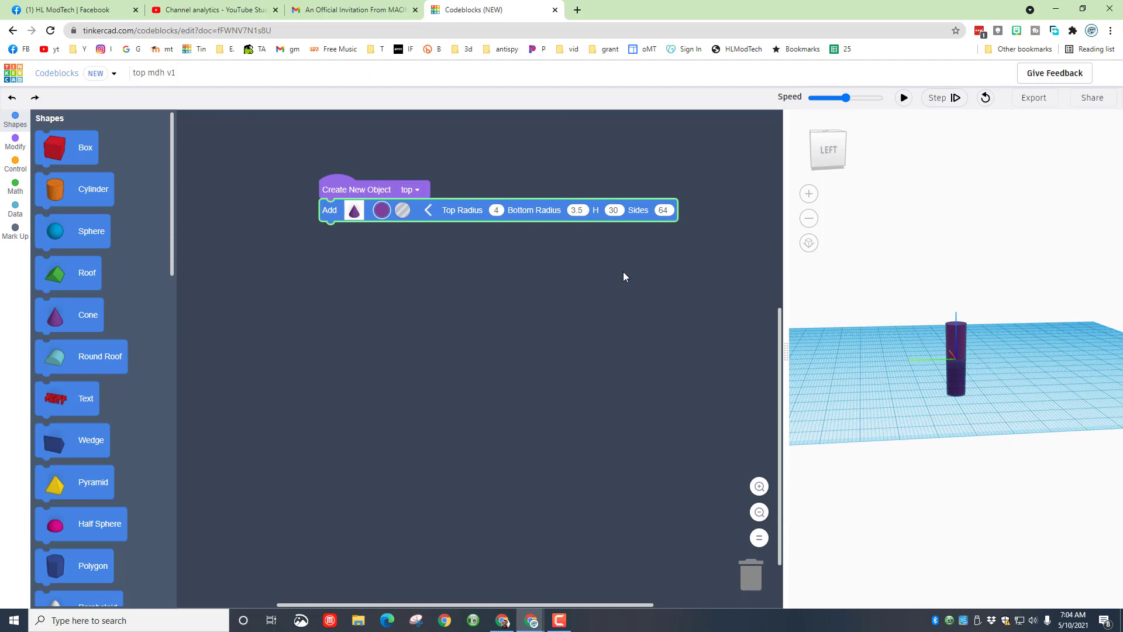
pyautogui.moveTo(1041, 389)
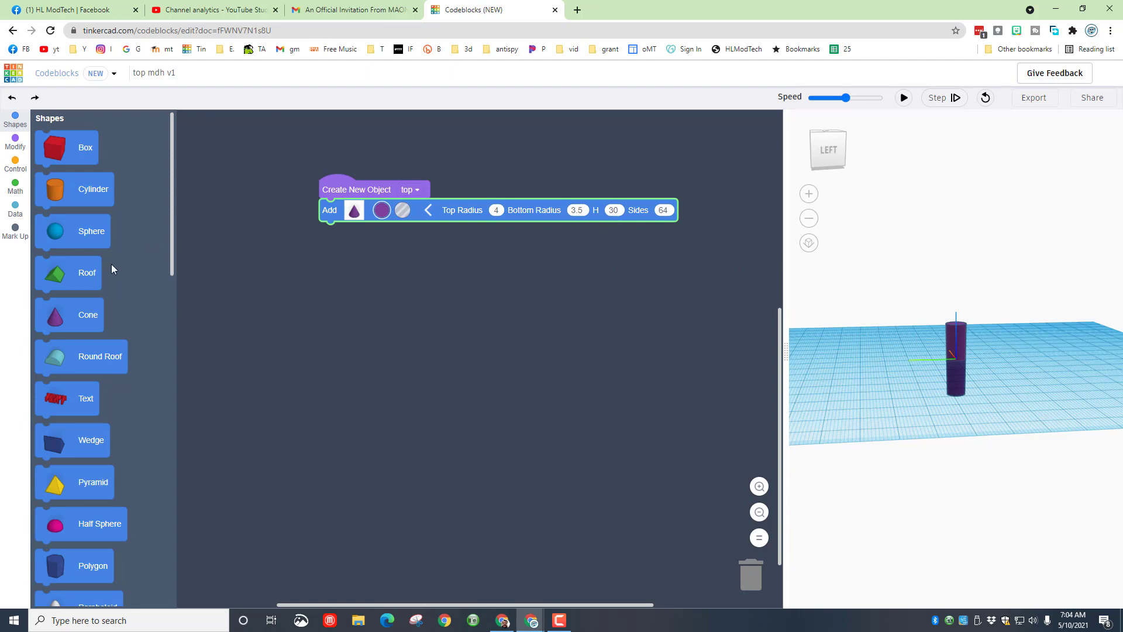
# - Add a Move block raising the spindle cone by Z 15 and preview it
pyautogui.click(15, 141)
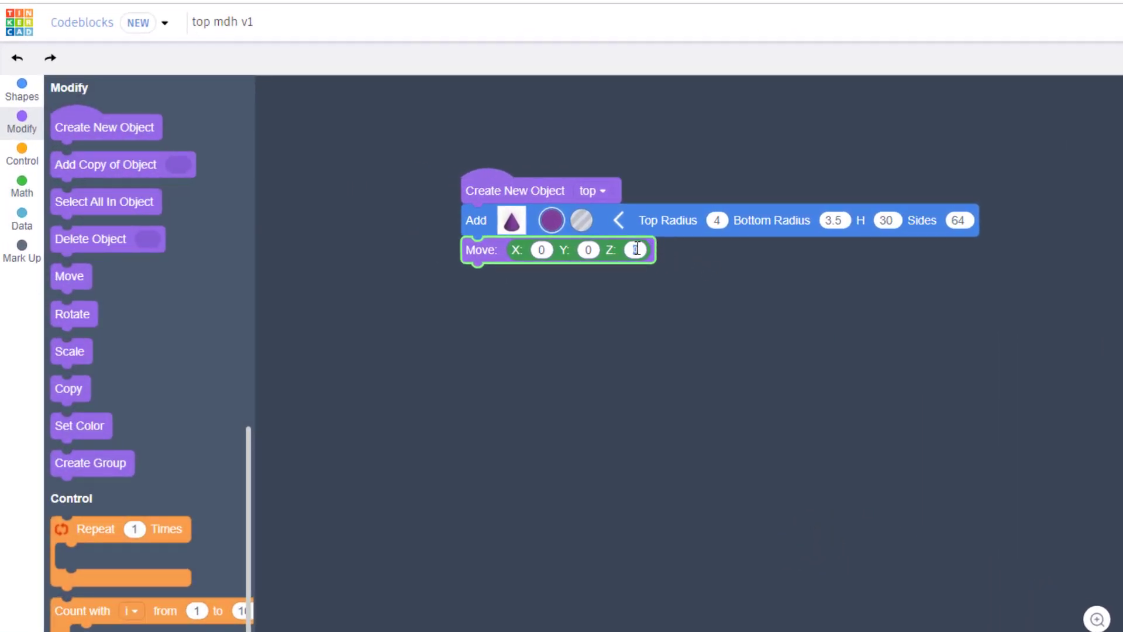
pyautogui.write('15')
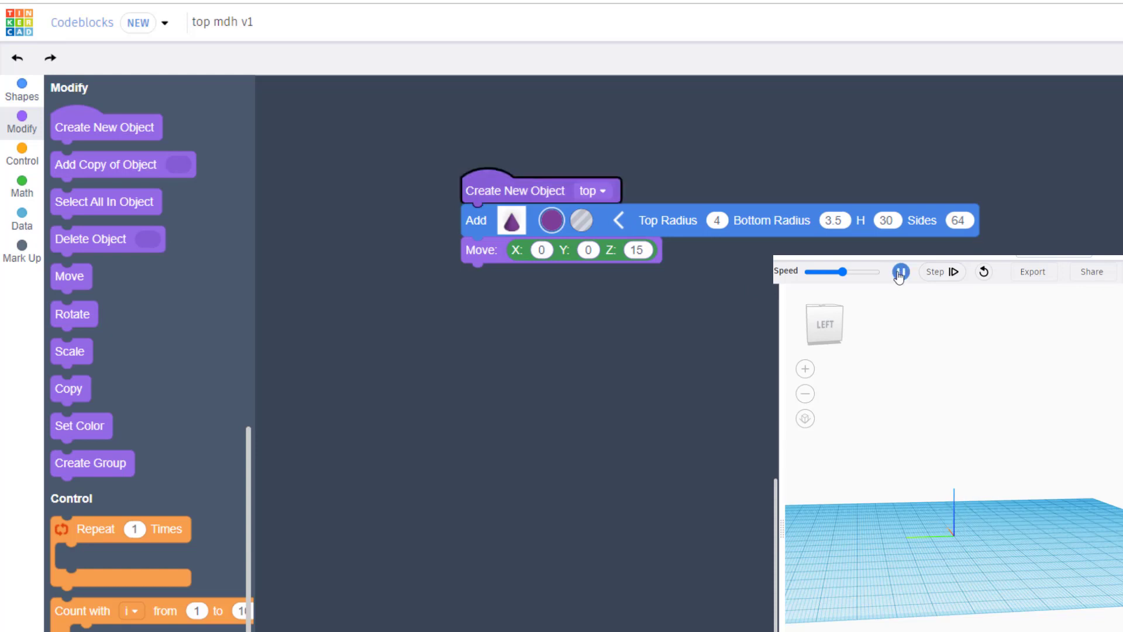
pyautogui.click(899, 272)
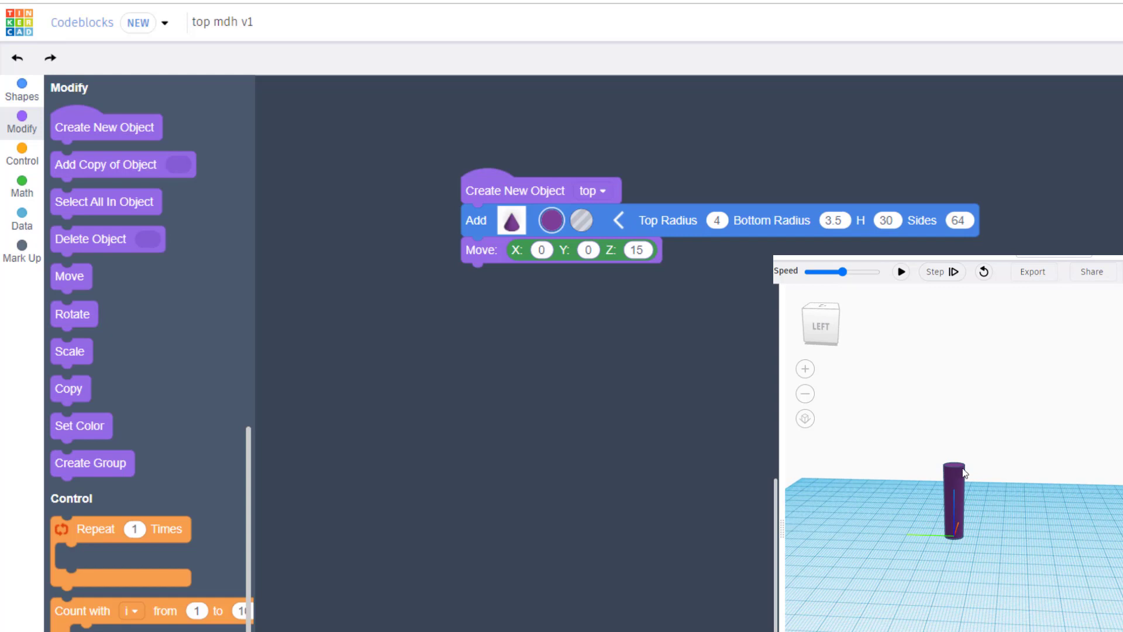
pyautogui.moveTo(287, 321)
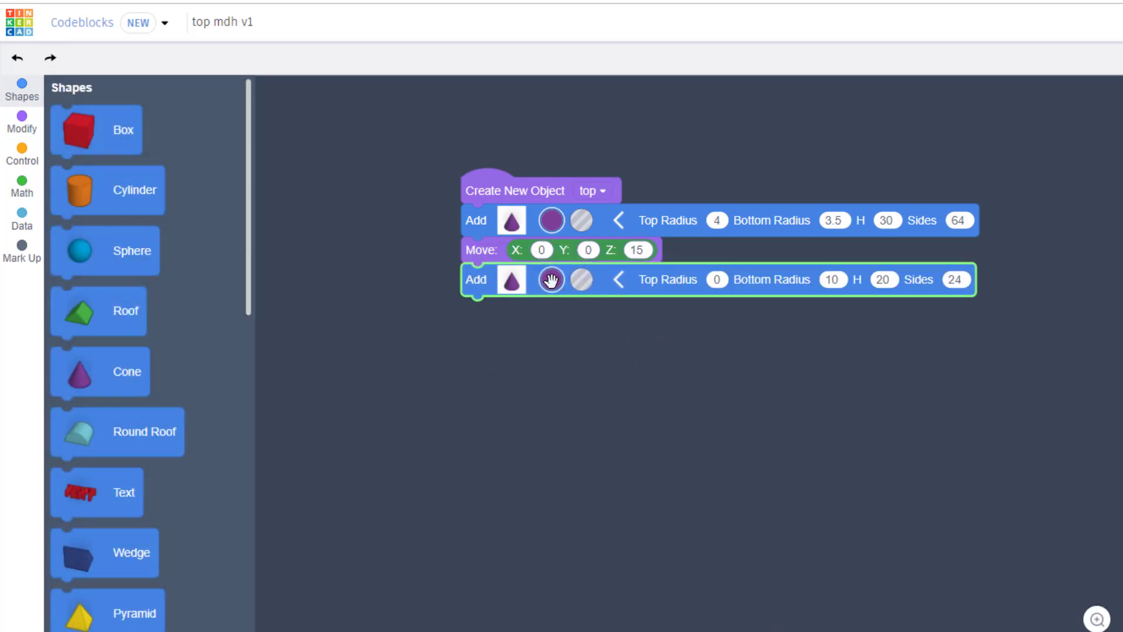
# - Make the second cone yellow with top radius 20, bottom radius 4, height 10, 64 sides
pyautogui.click(551, 279)
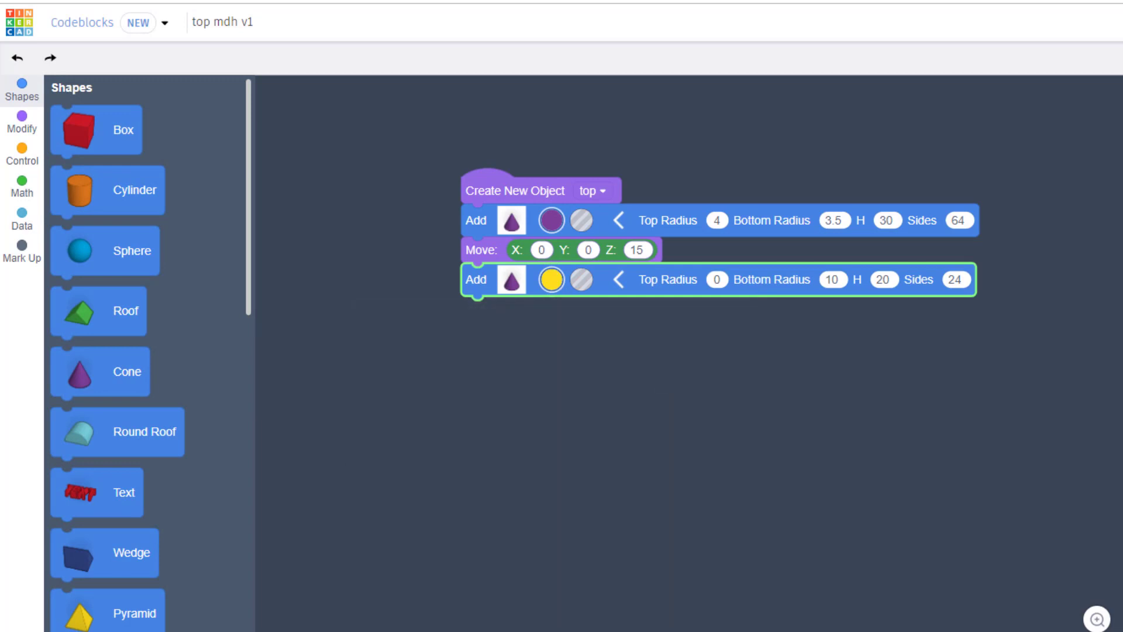
pyautogui.click(833, 280)
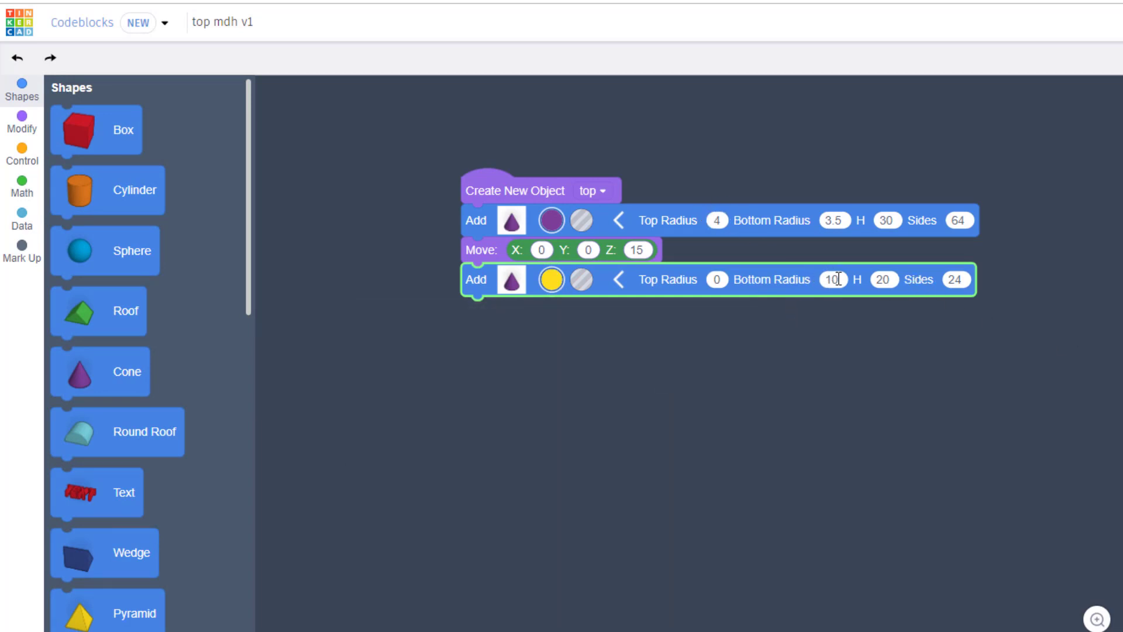
pyautogui.scroll(-3)
pyautogui.write('4')
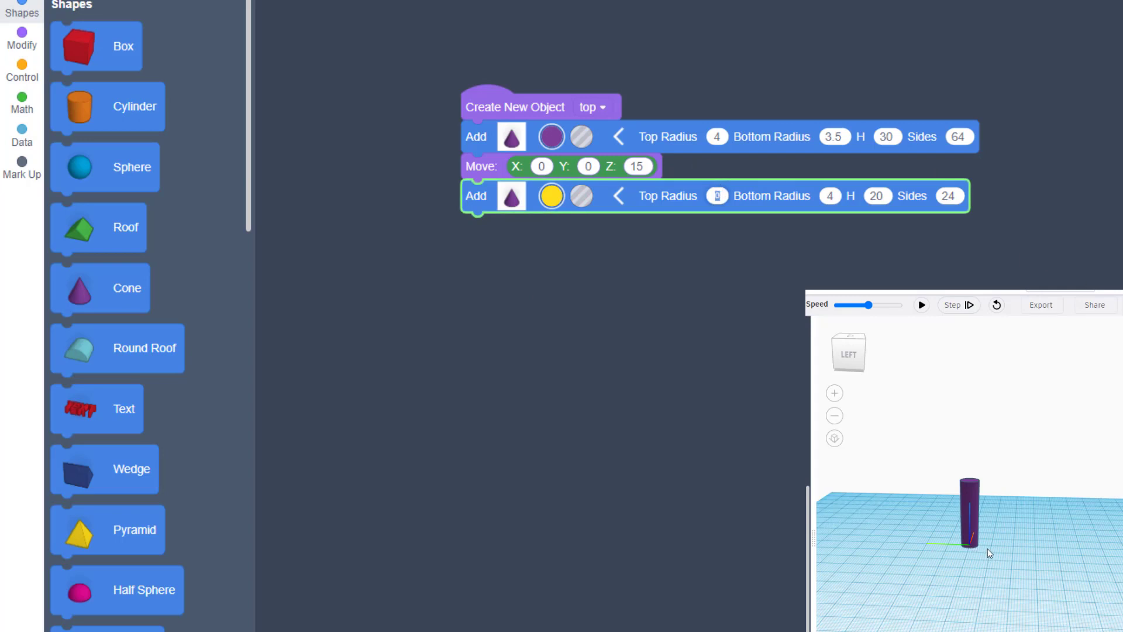
pyautogui.moveTo(1046, 551)
pyautogui.write('5')
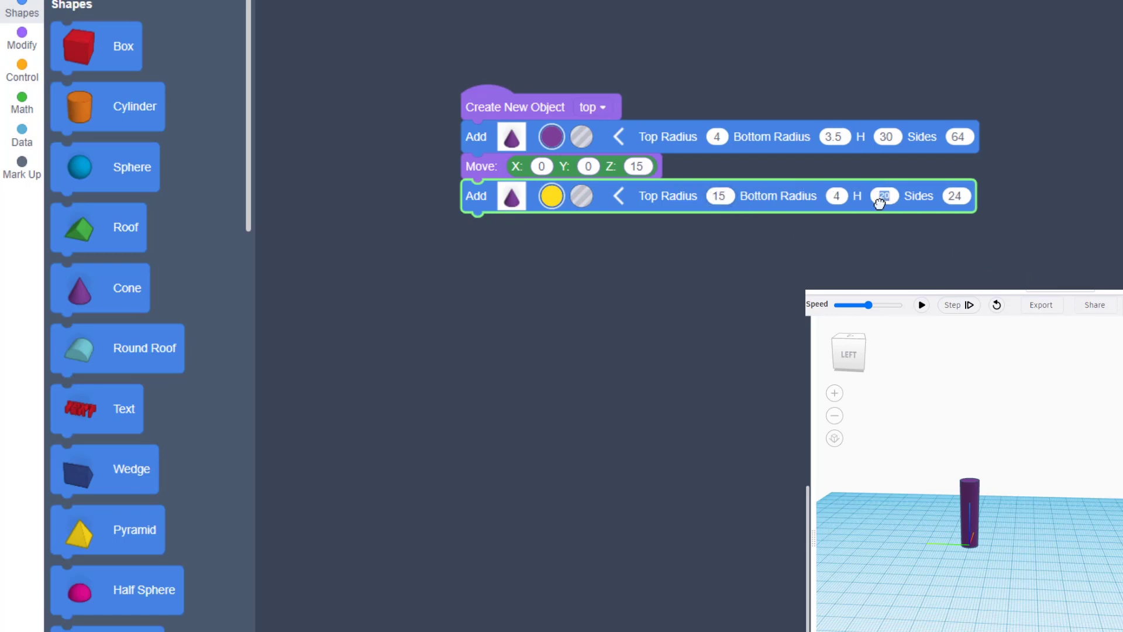
pyautogui.click(884, 195)
pyautogui.write('15')
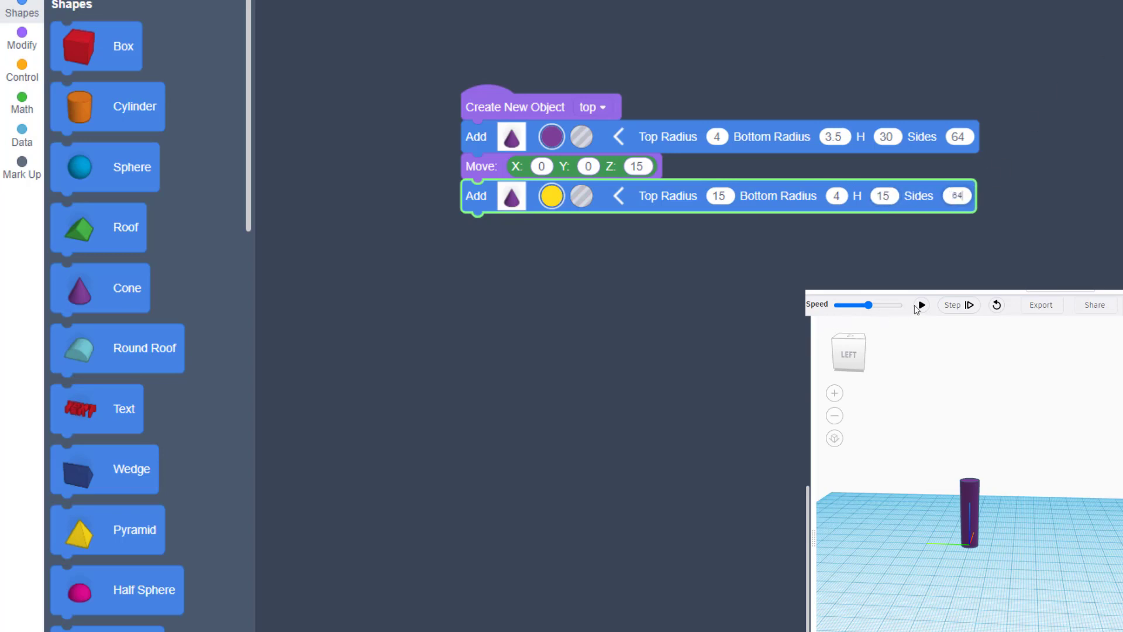
pyautogui.click(922, 305)
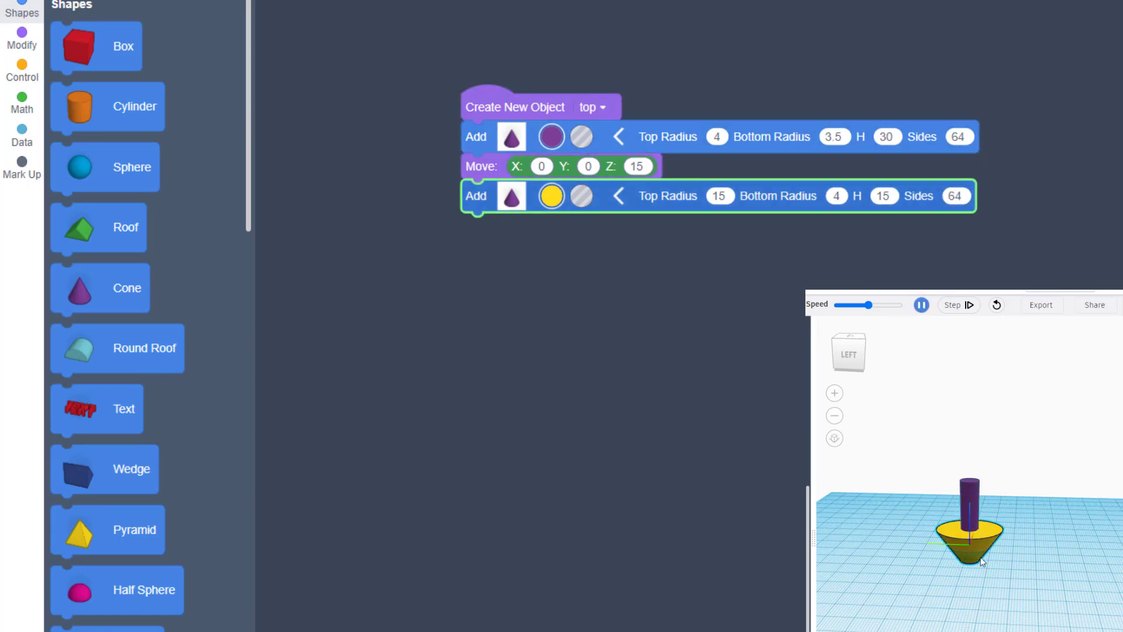
pyautogui.click(922, 305)
pyautogui.write('10')
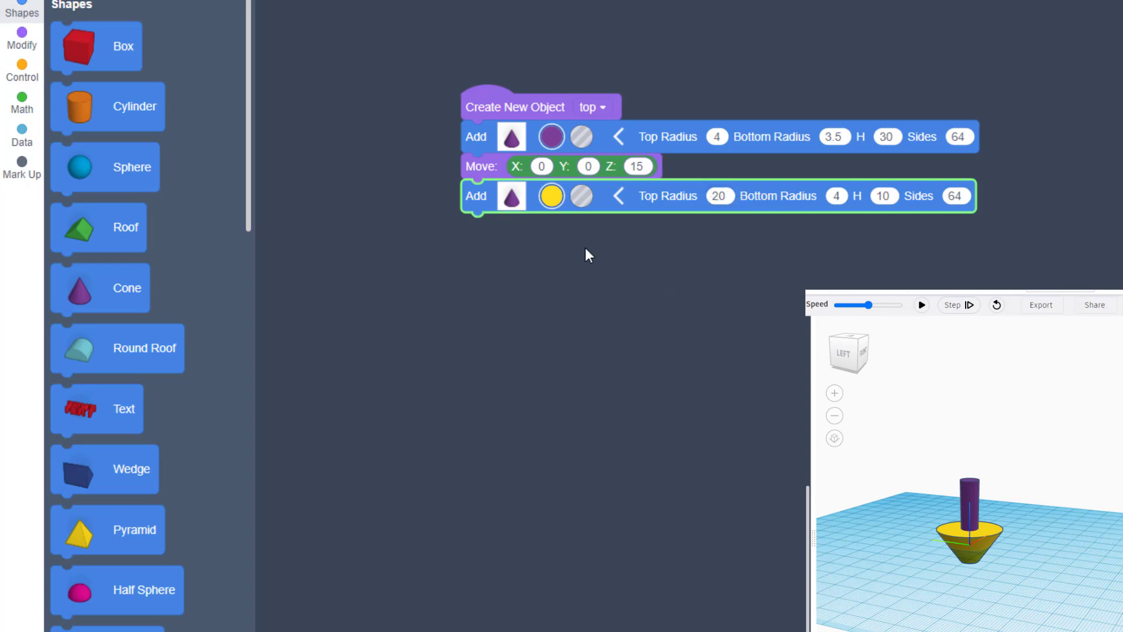
pyautogui.moveTo(1107, 552)
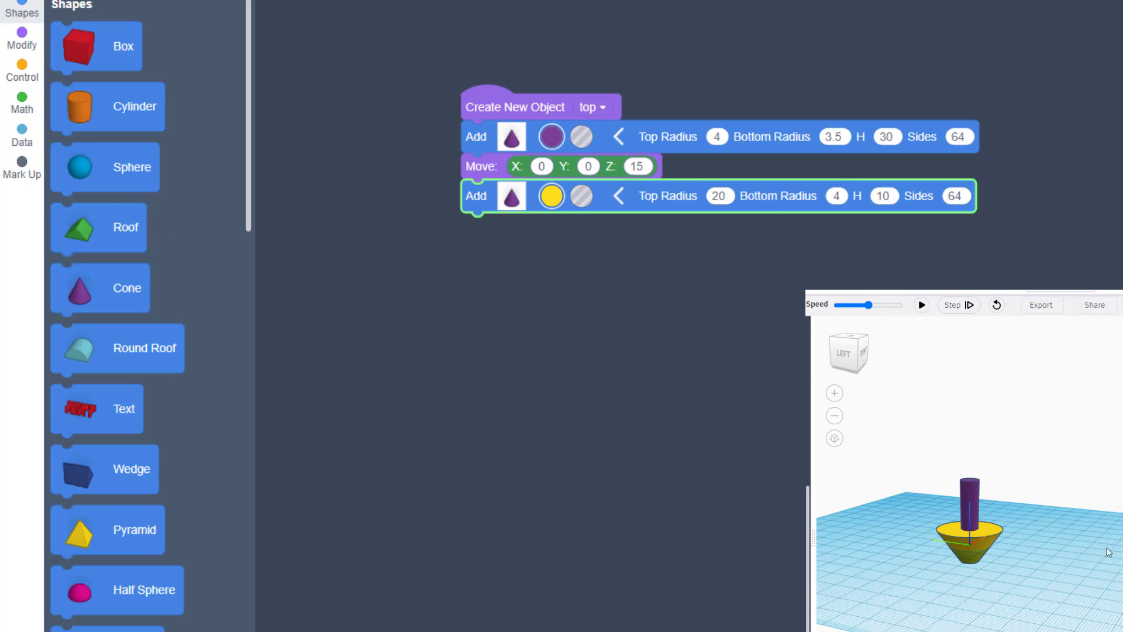
pyautogui.moveTo(22, 38)
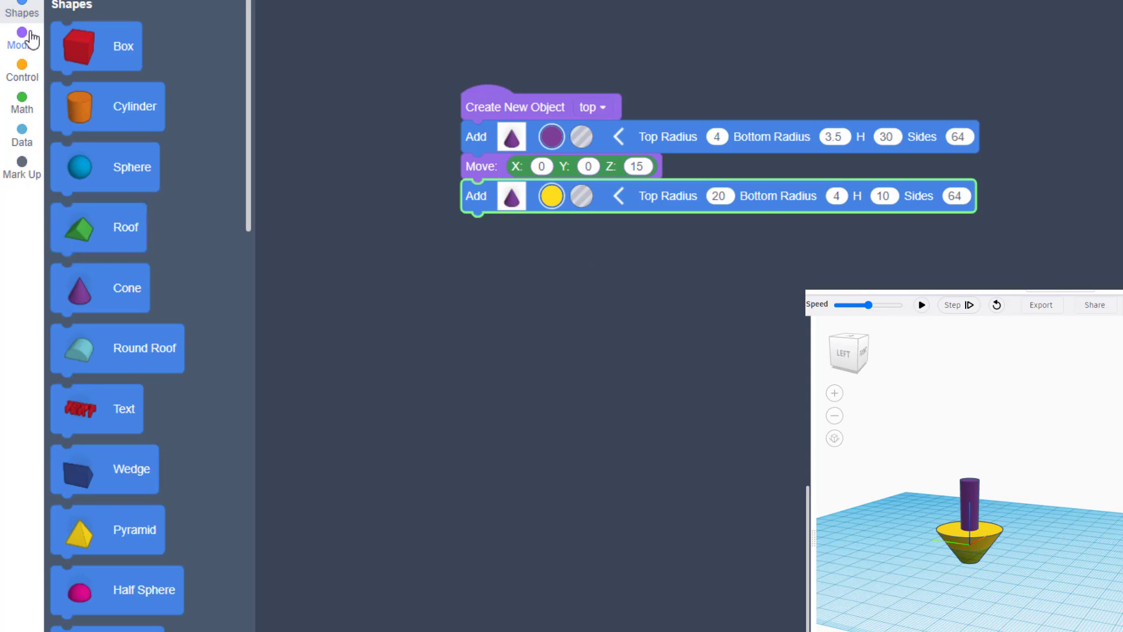
# - Add a Move block lifting the yellow disc, adjusting Z to 35 and rerunning the preview
pyautogui.click(21, 38)
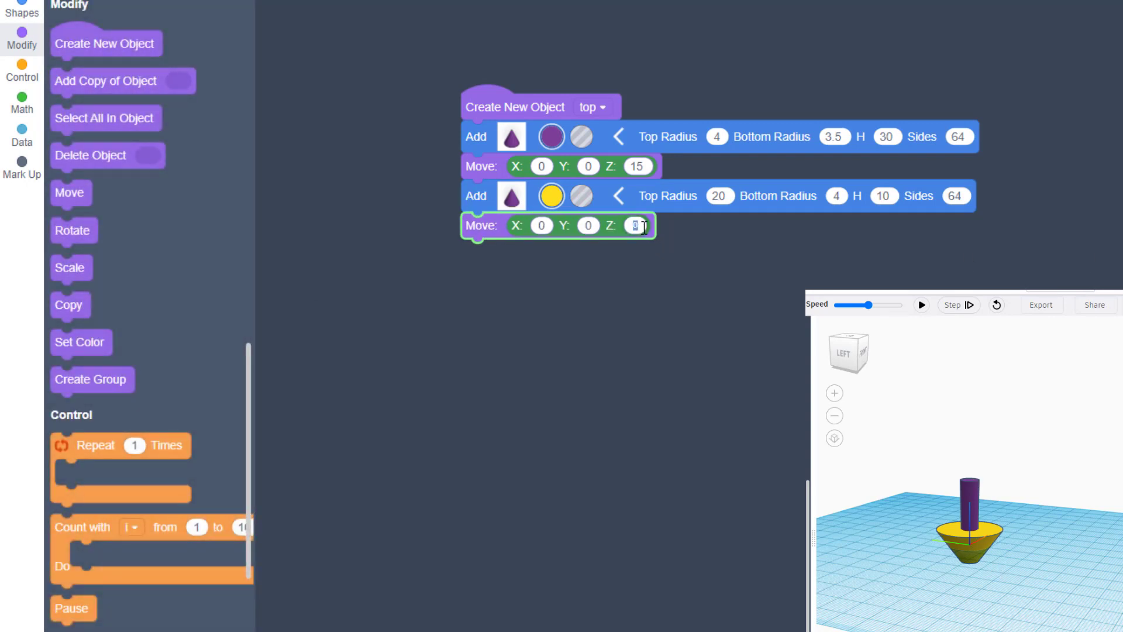
pyautogui.write('30')
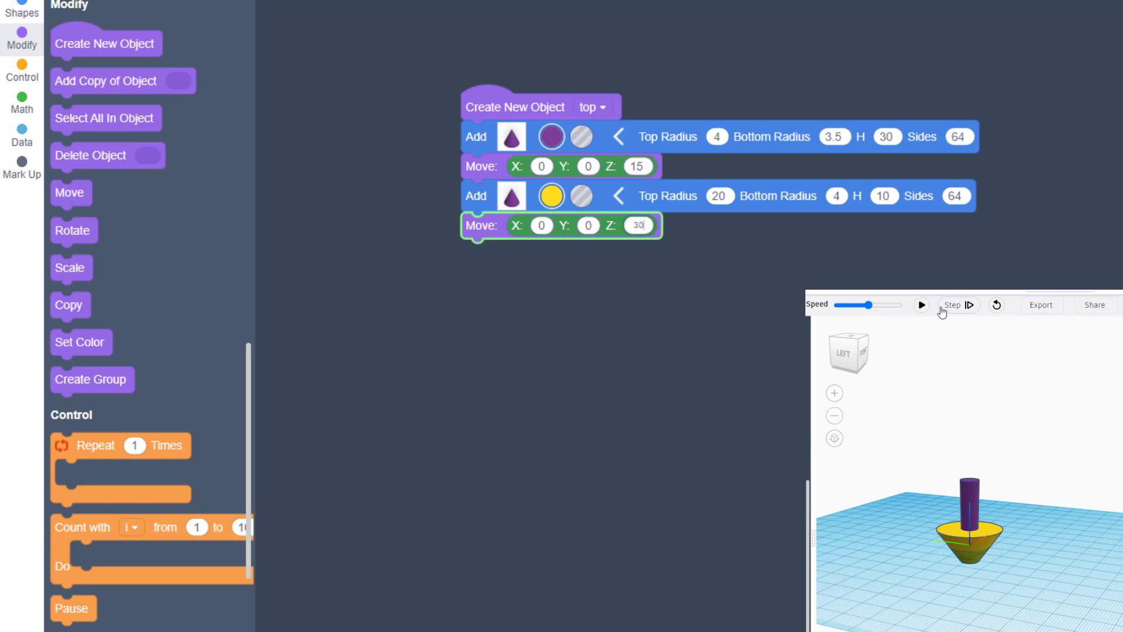
pyautogui.click(921, 304)
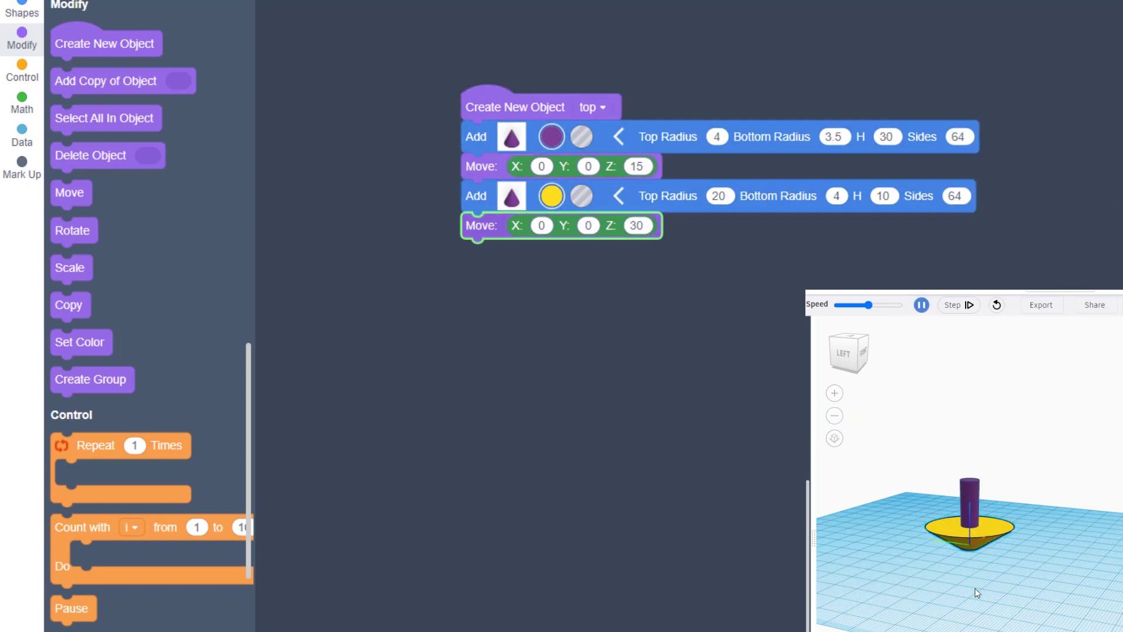
pyautogui.click(922, 304)
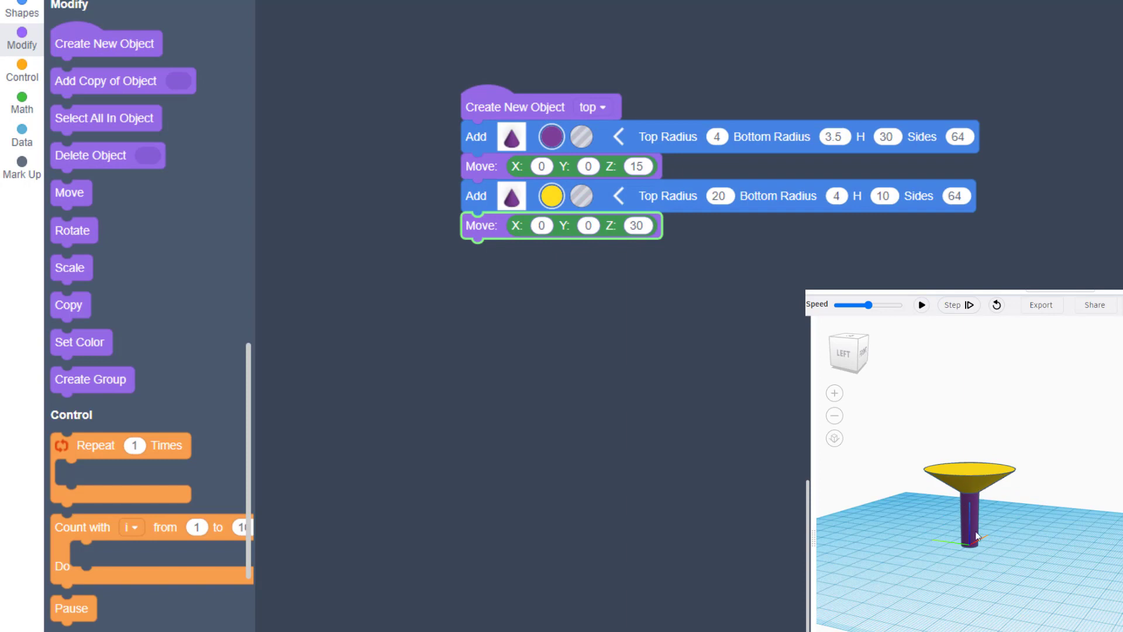
pyautogui.moveTo(795, 221)
pyautogui.write('35')
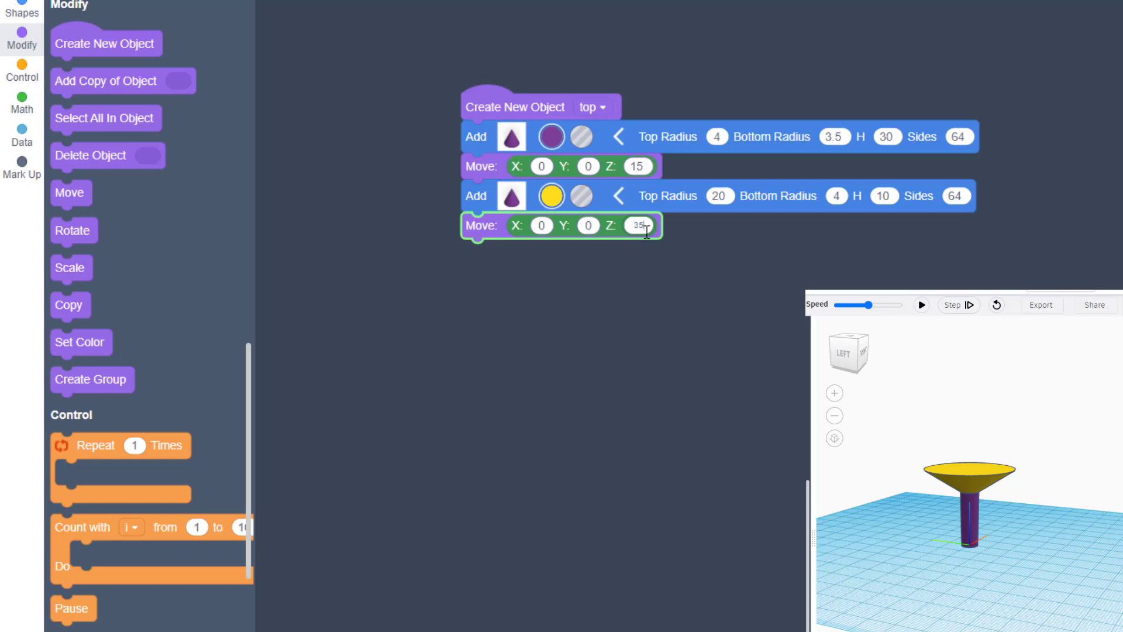
pyautogui.click(921, 304)
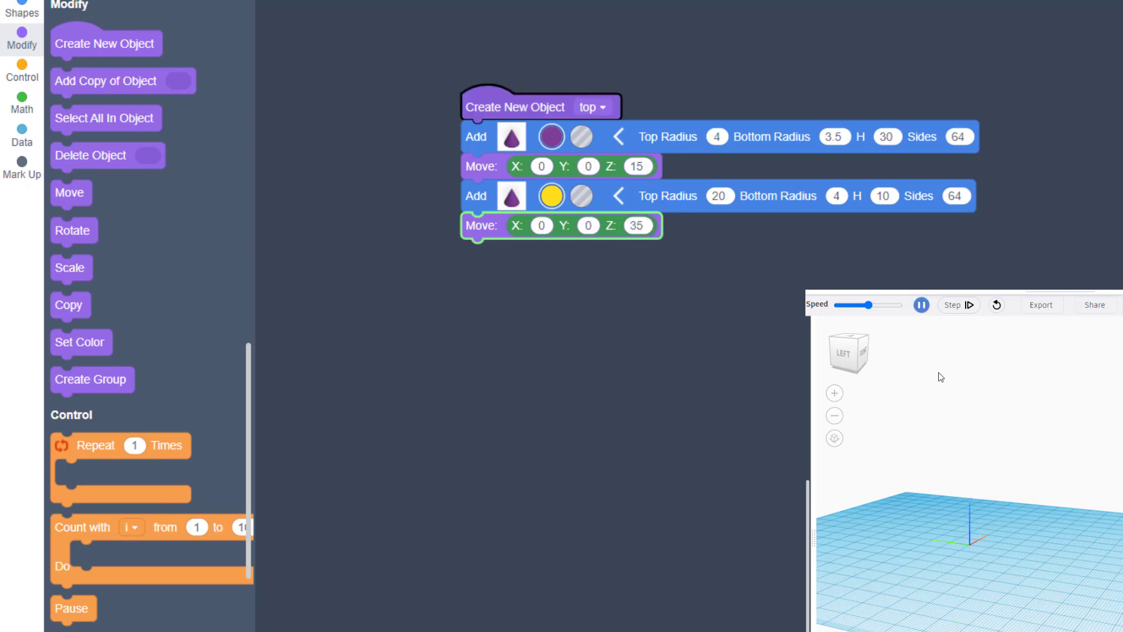
pyautogui.click(922, 305)
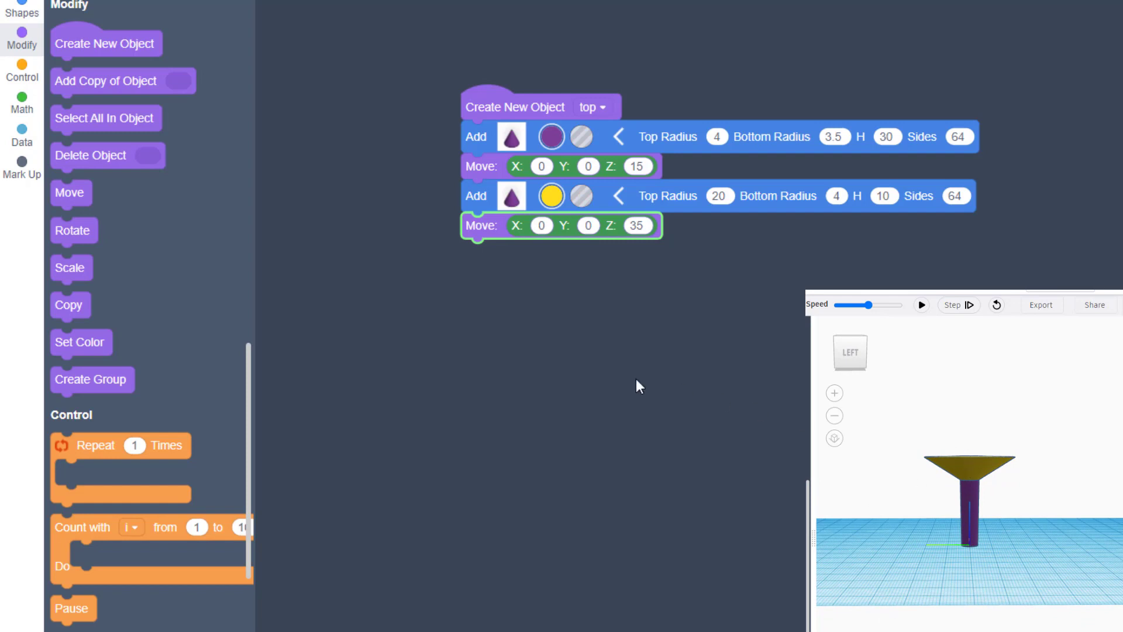
pyautogui.moveTo(331, 251)
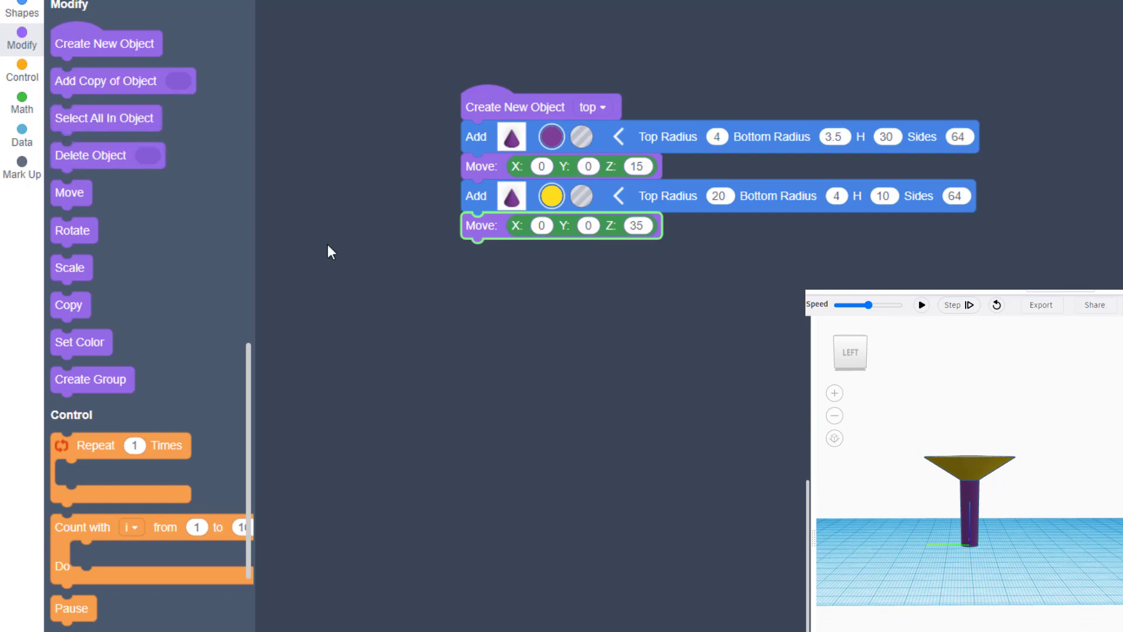
pyautogui.moveTo(21, 12)
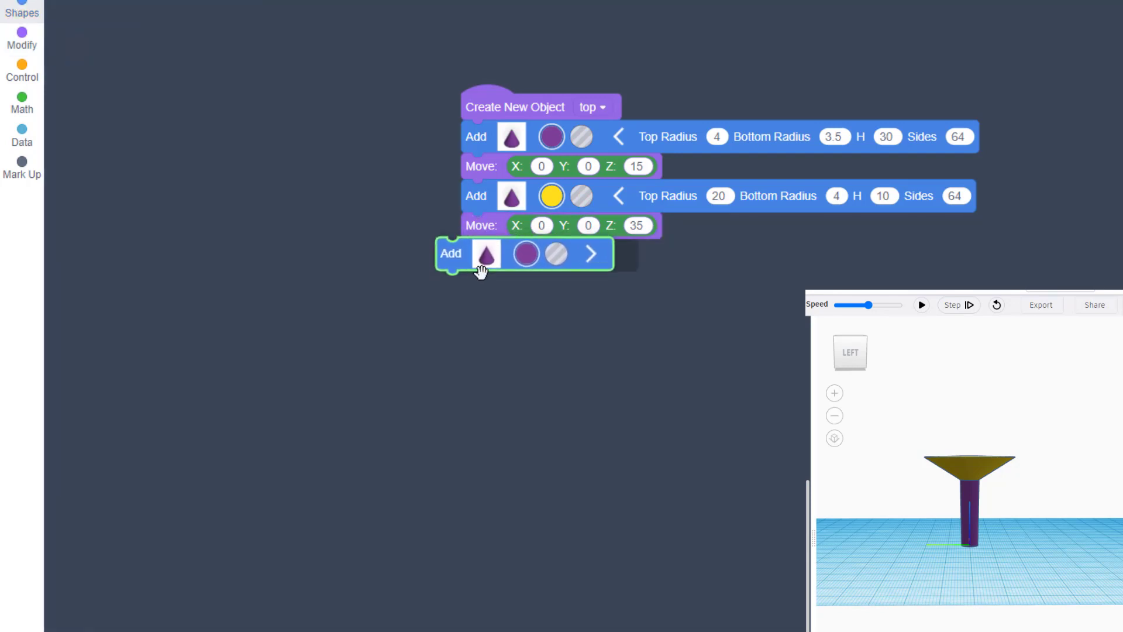
# - Add a green cone with radii 0 and 5, height 10 and 64 sides, and preview it
pyautogui.click(23, 8)
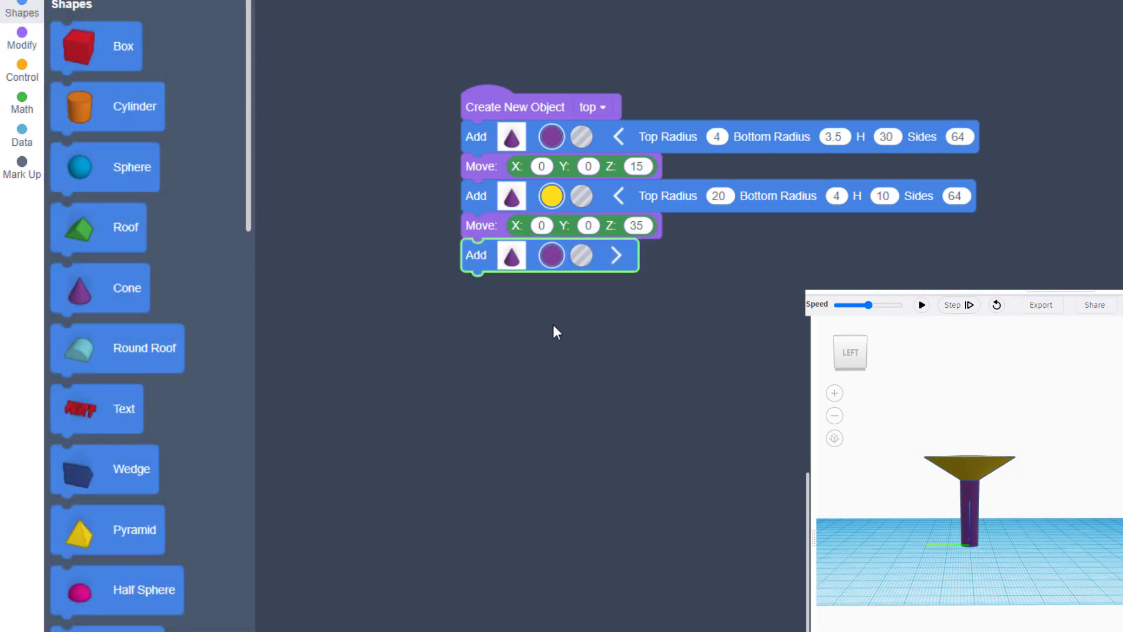
pyautogui.moveTo(618, 268)
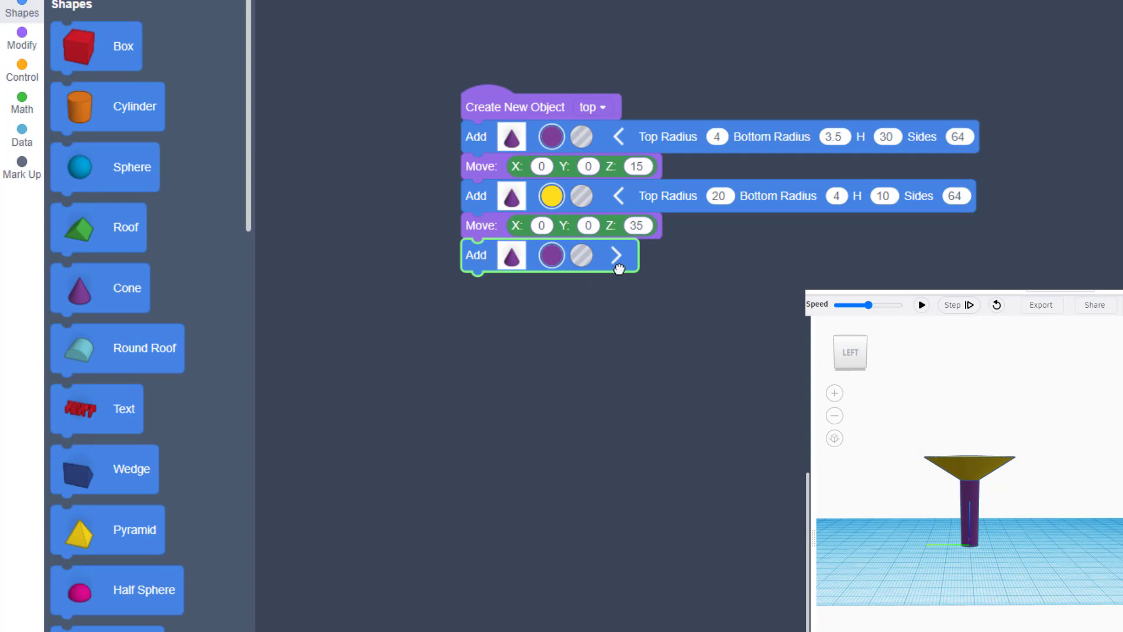
pyautogui.click(618, 256)
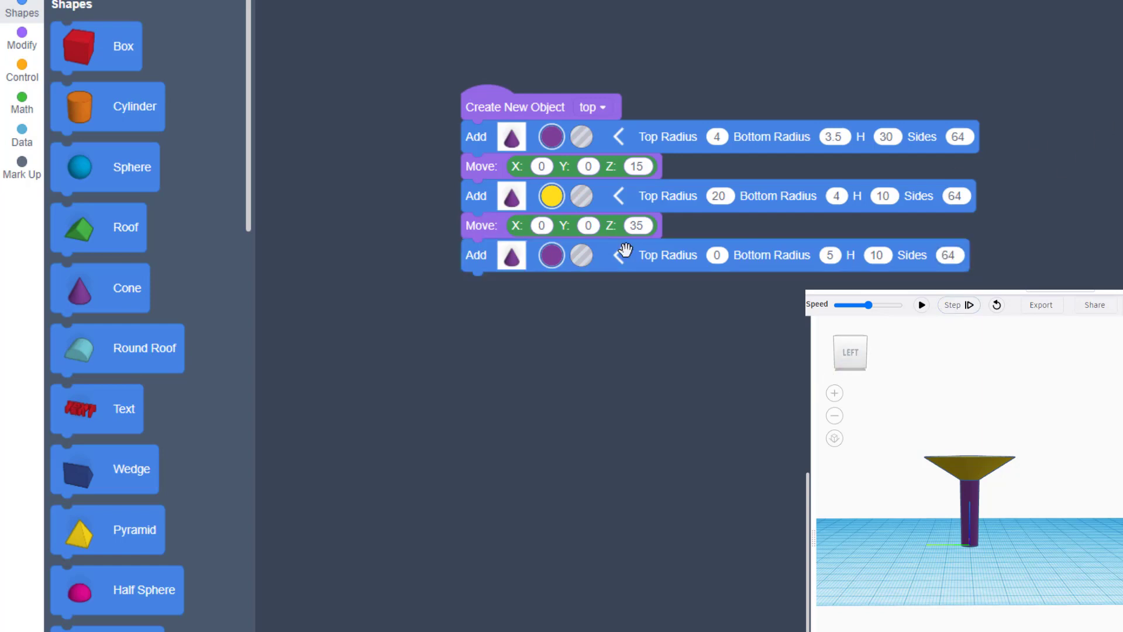
pyautogui.click(551, 255)
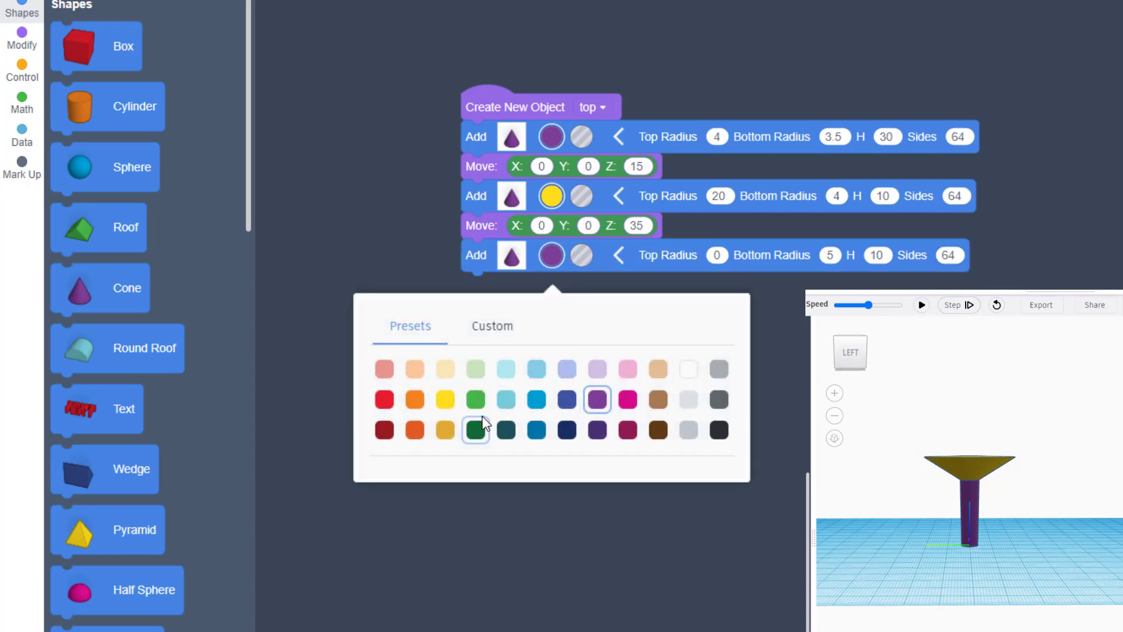
pyautogui.click(475, 430)
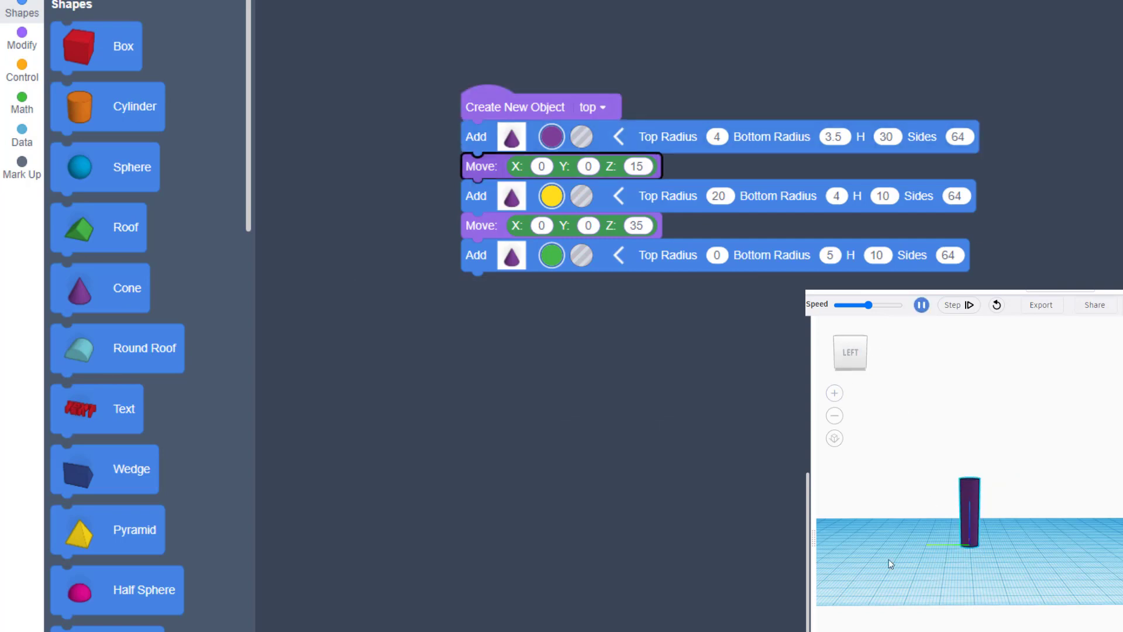
pyautogui.click(922, 304)
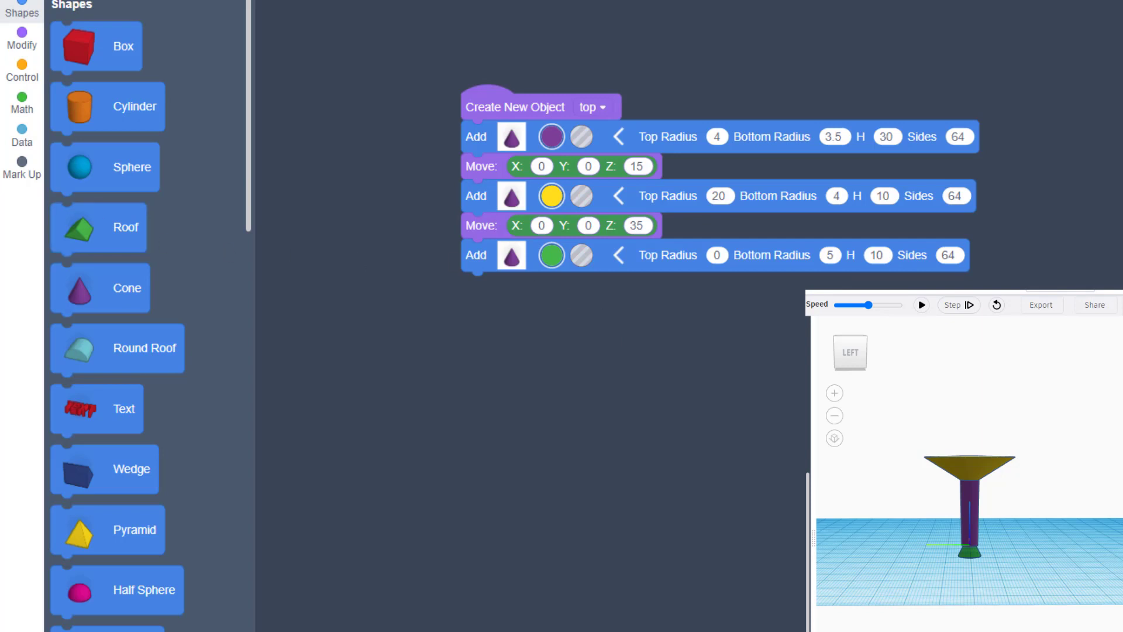
pyautogui.click(22, 37)
pyautogui.write('40')
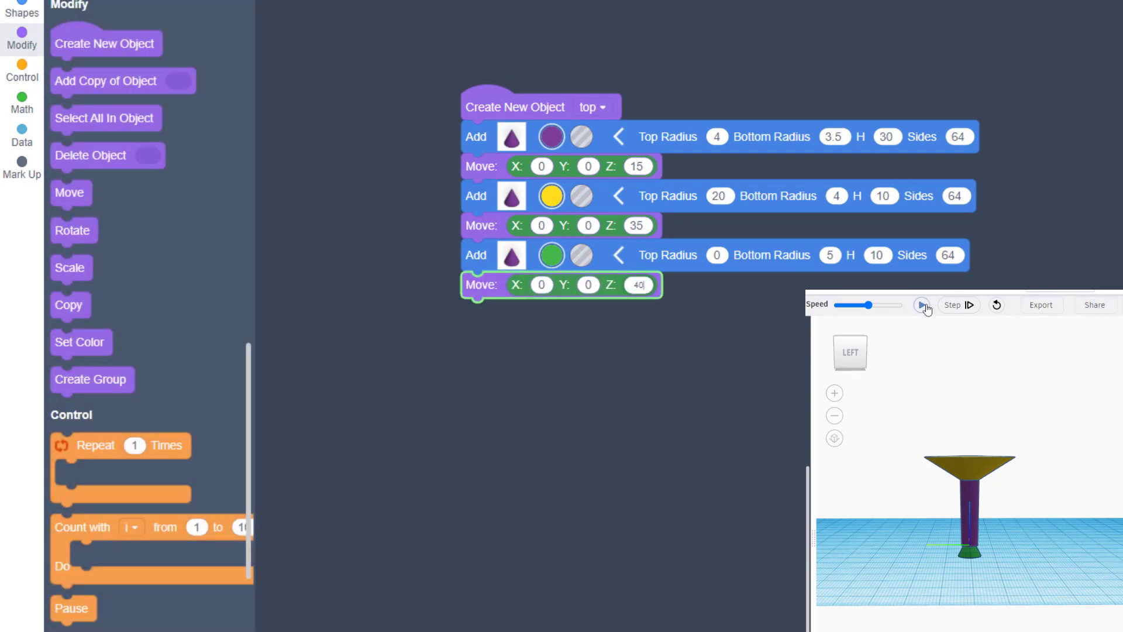
# - Change the green cone's Move Z from 40 to 50 and rebuild the model
pyautogui.click(922, 304)
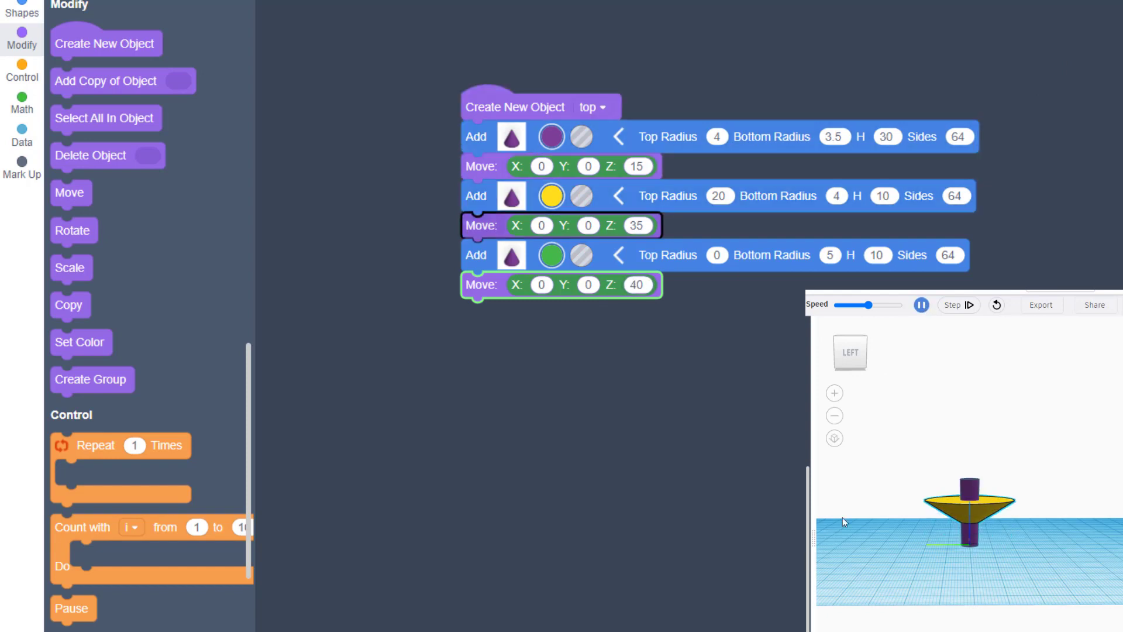
pyautogui.click(921, 304)
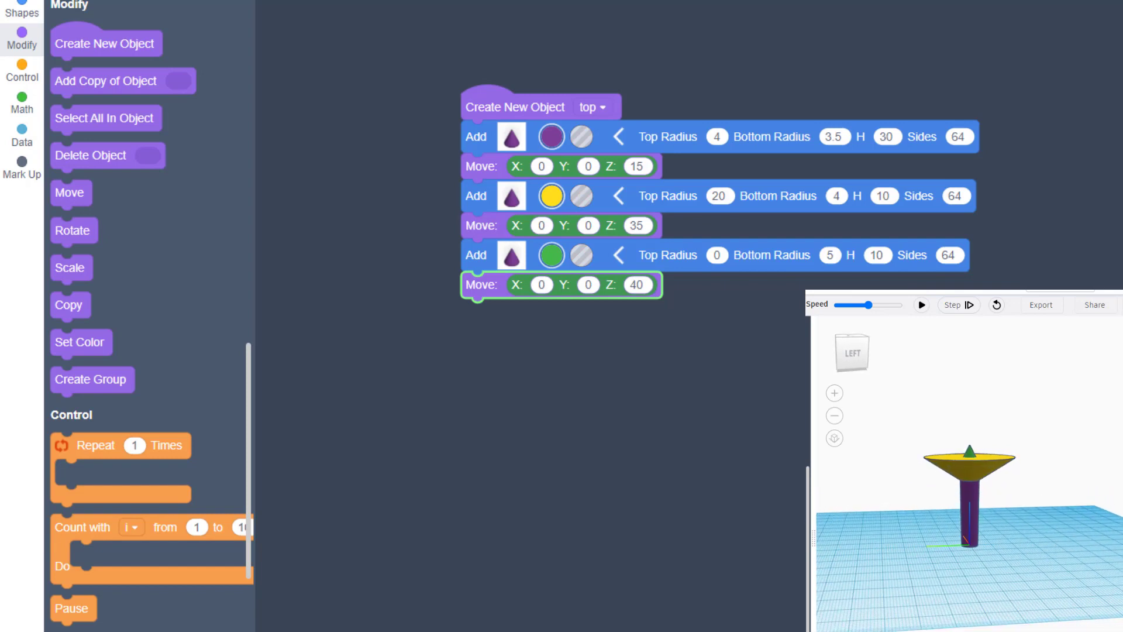
pyautogui.click(637, 226)
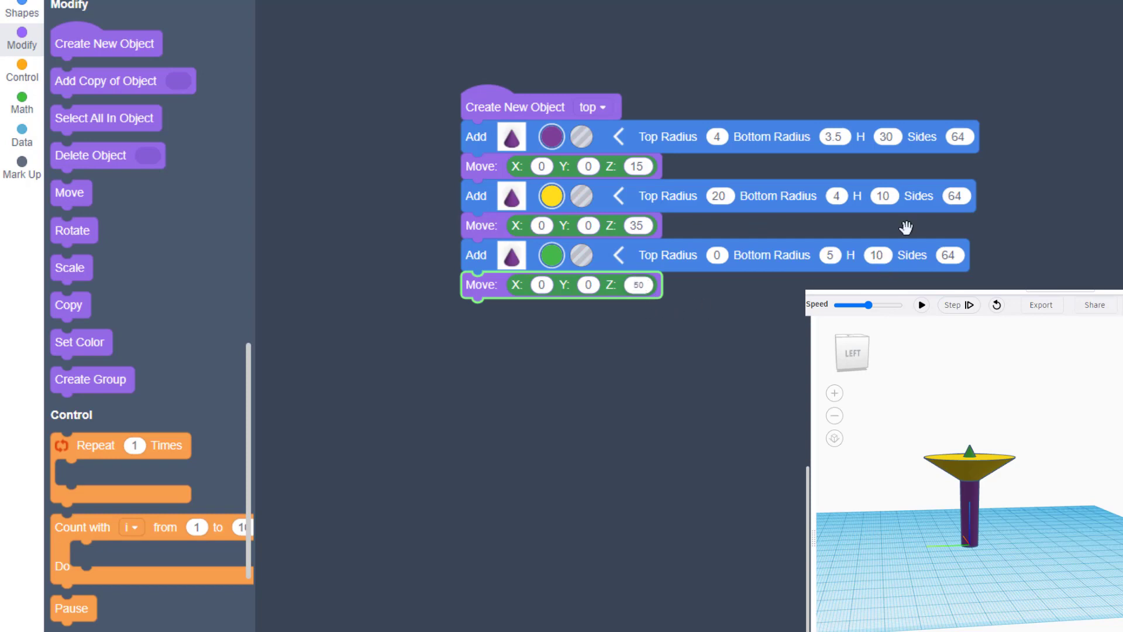
pyautogui.click(922, 306)
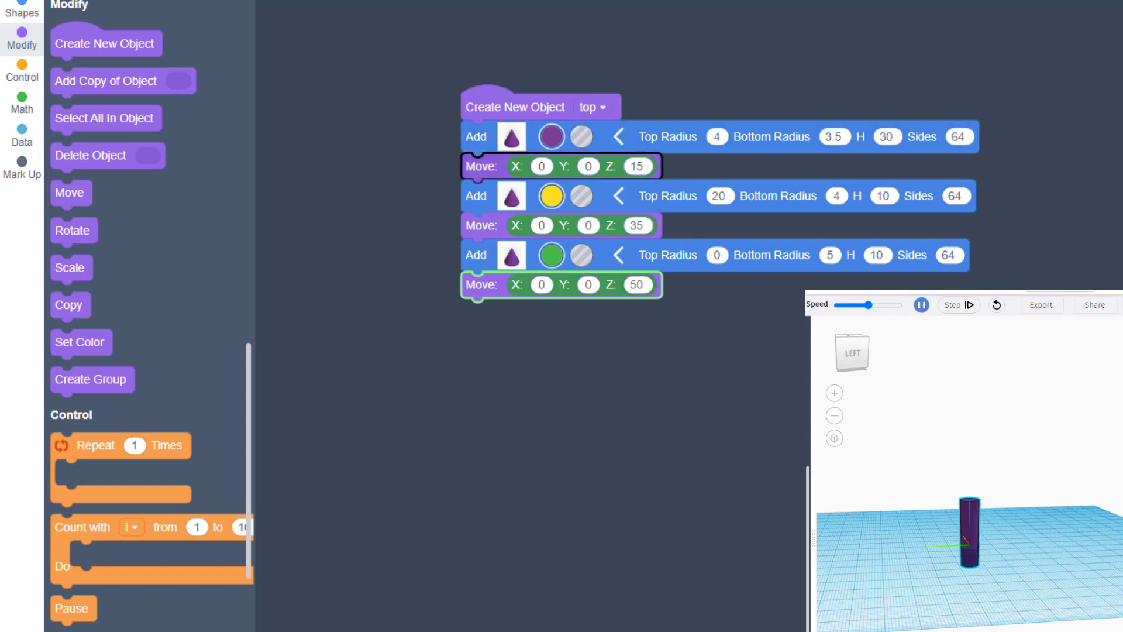
pyautogui.click(922, 306)
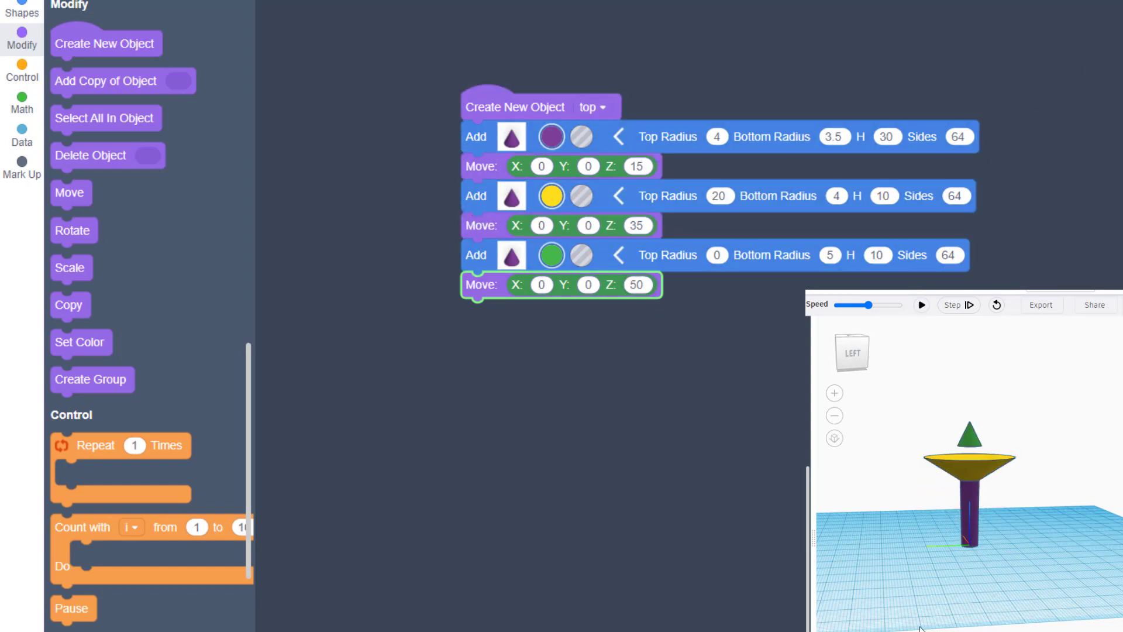
pyautogui.moveTo(887, 530)
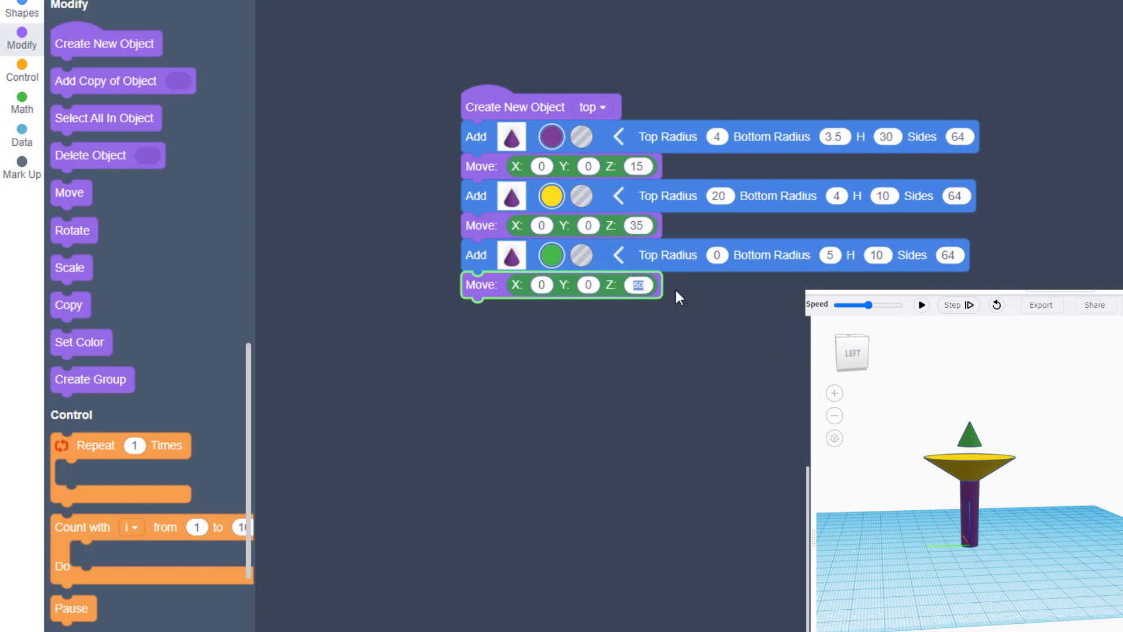
# - Set the green cone's Move Z to 45 and rebuild the model
pyautogui.write('45')
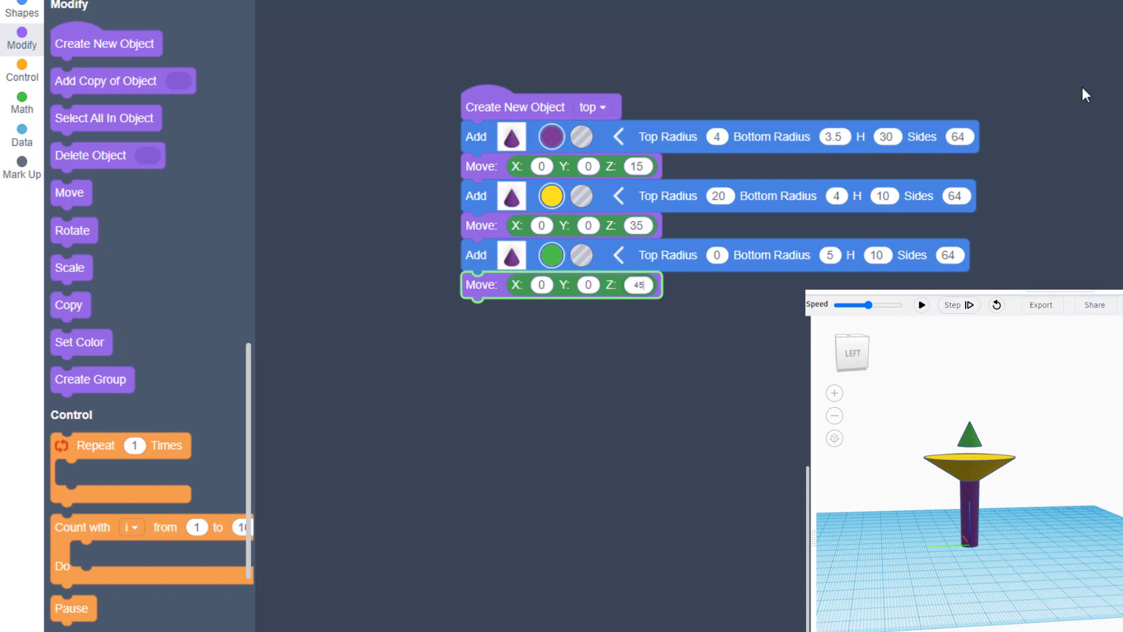
pyautogui.click(922, 304)
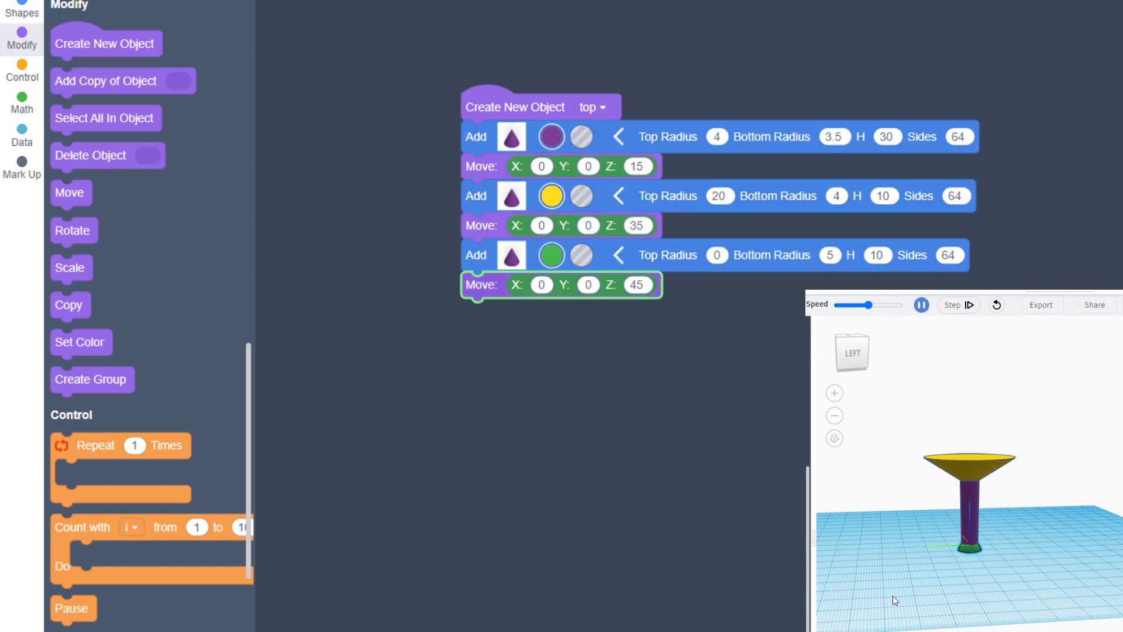
pyautogui.click(922, 304)
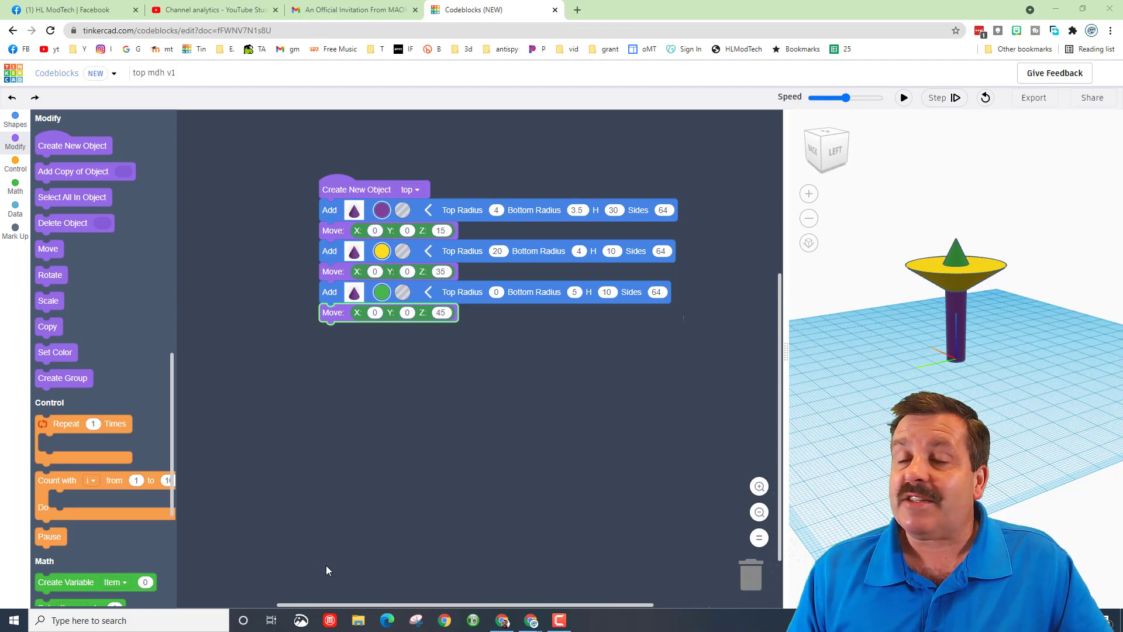
pyautogui.moveTo(906, 371)
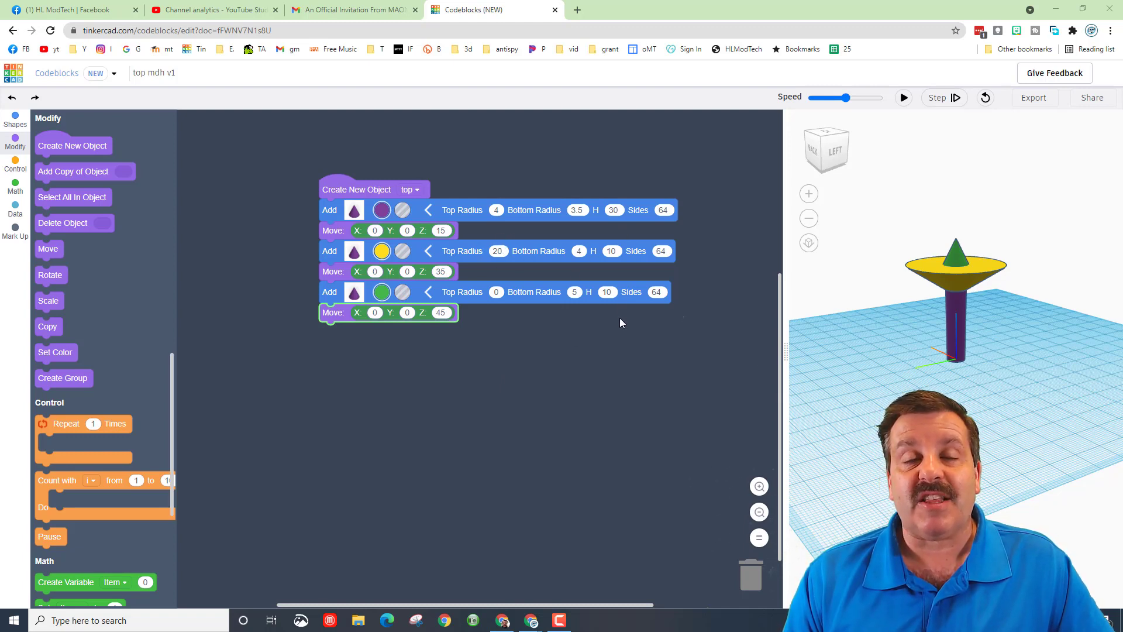
pyautogui.moveTo(798, 479)
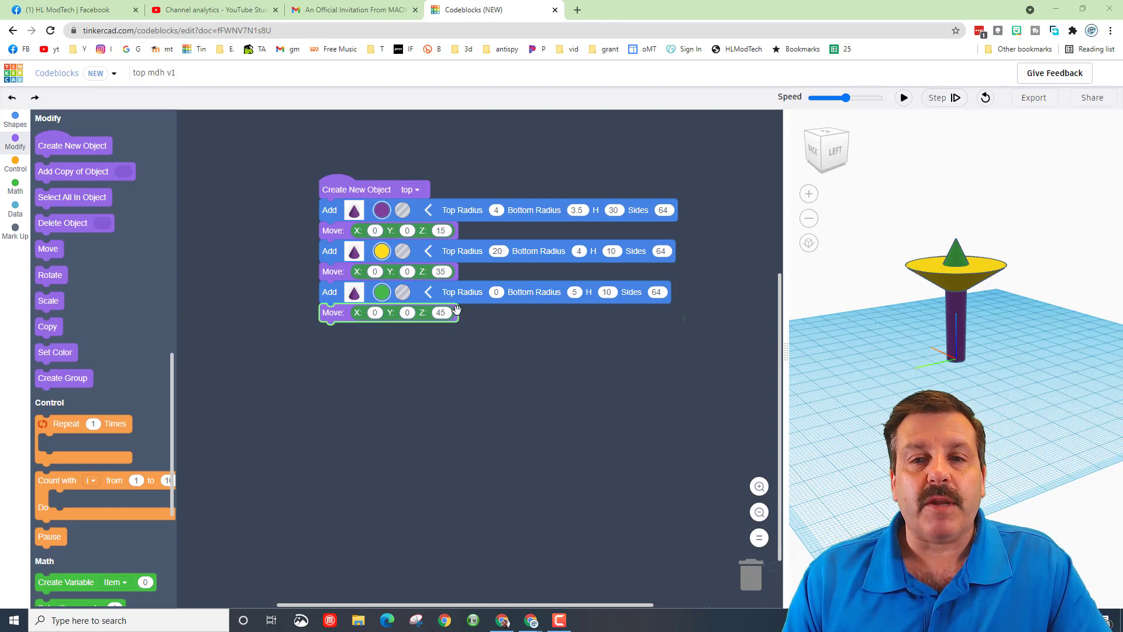
pyautogui.moveTo(449, 332)
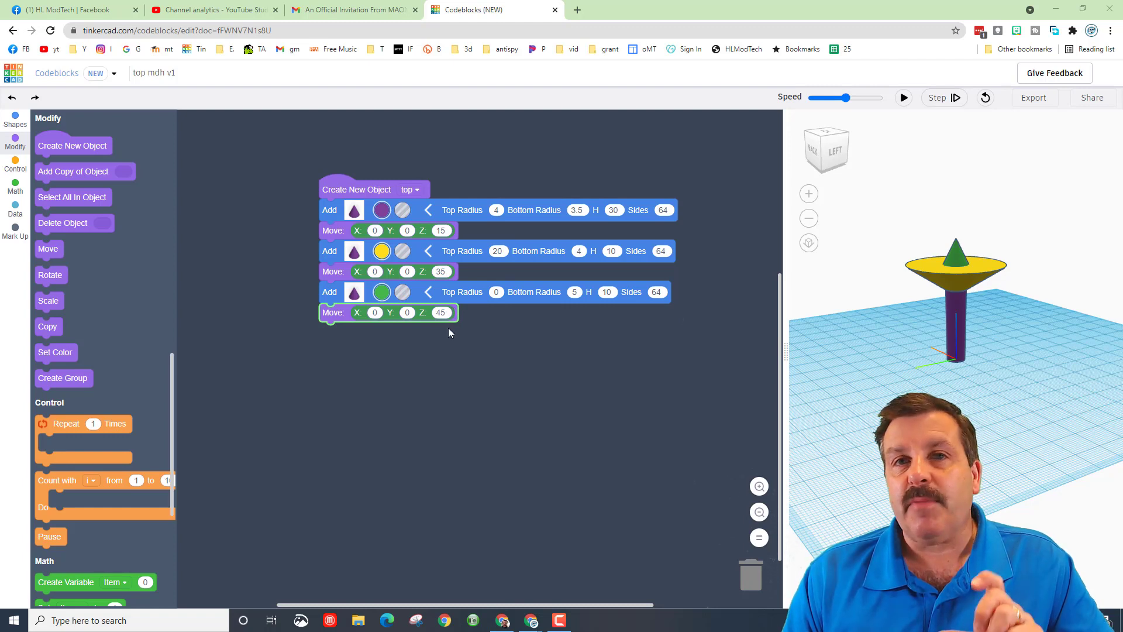
pyautogui.moveTo(461, 338)
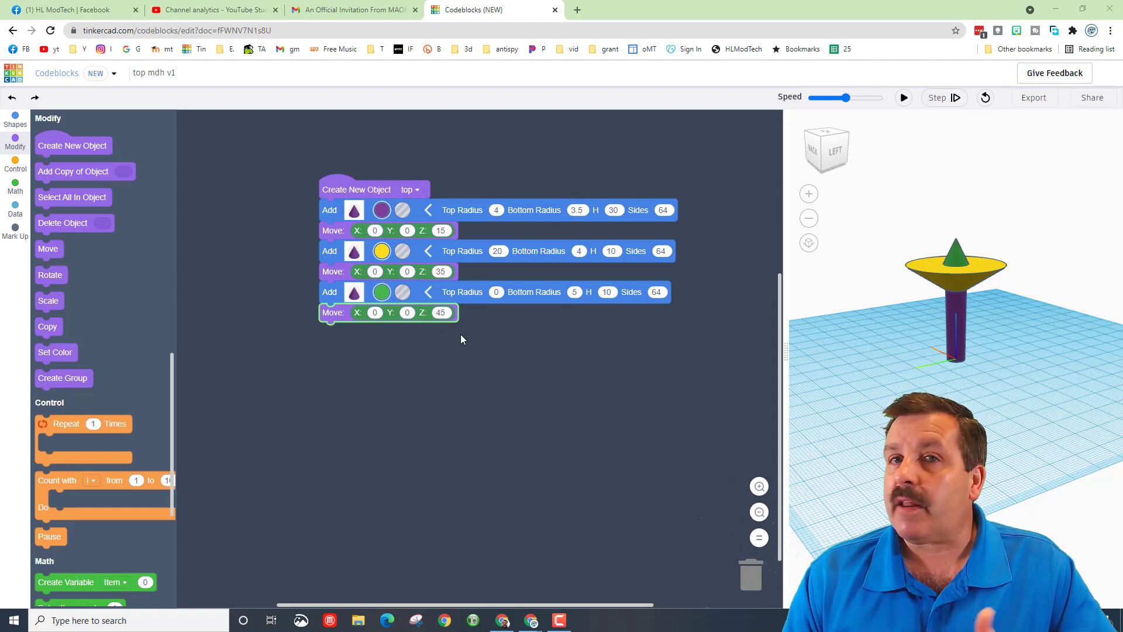
pyautogui.moveTo(659, 354)
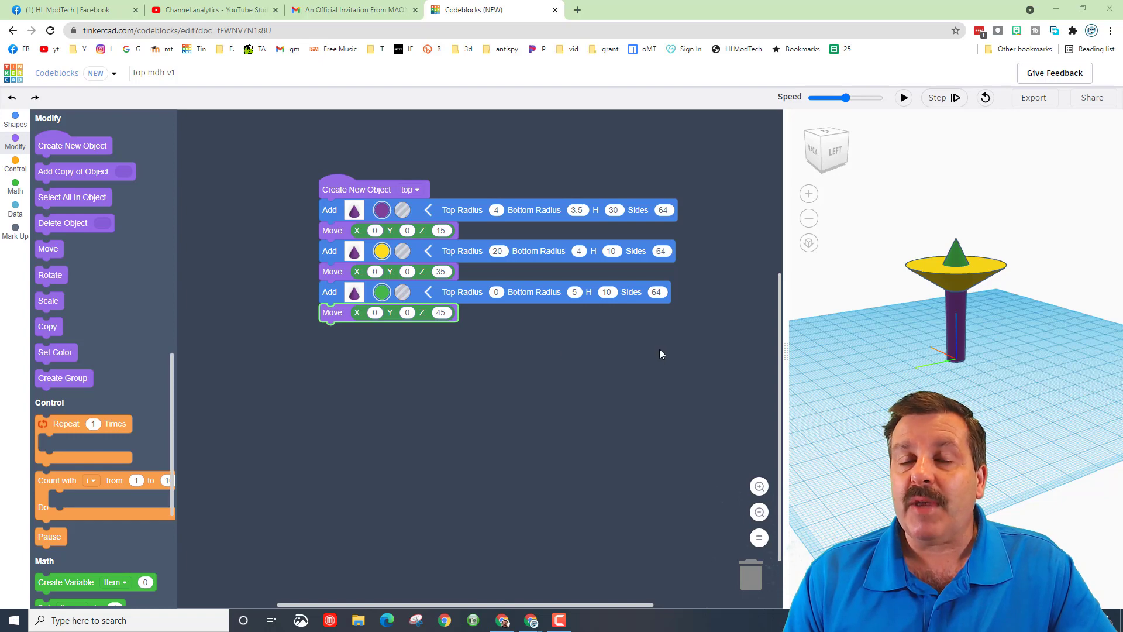
pyautogui.moveTo(906, 104)
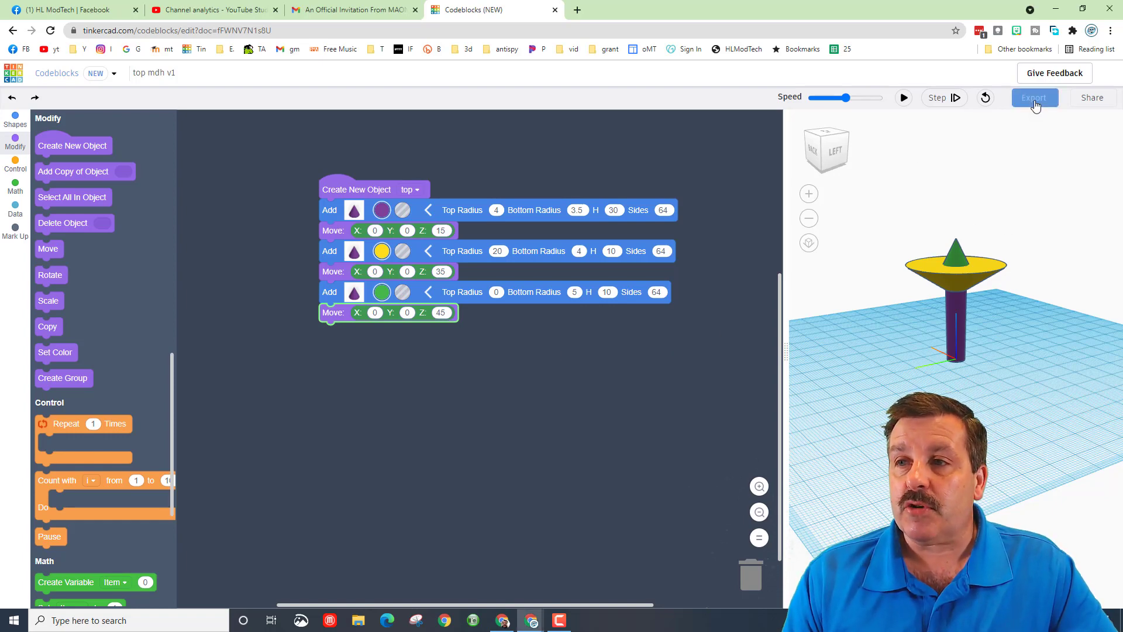
# - Export the model as an STL file named 'top mdh v1 red' in the stl folder
pyautogui.click(1034, 98)
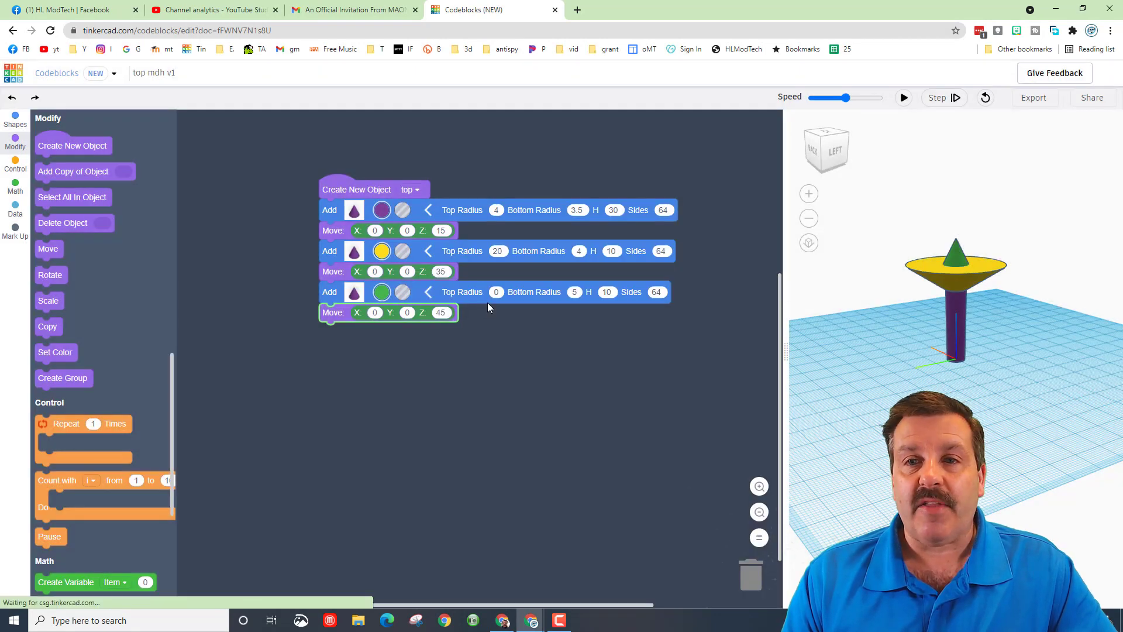
pyautogui.click(1034, 97)
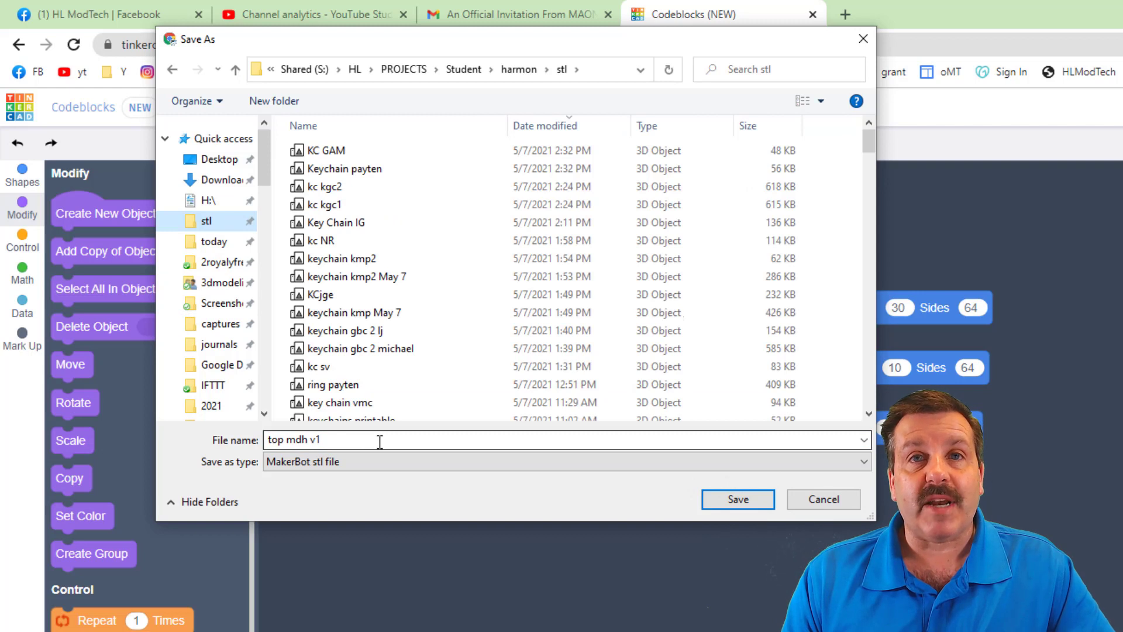
pyautogui.tripleClick(323, 440)
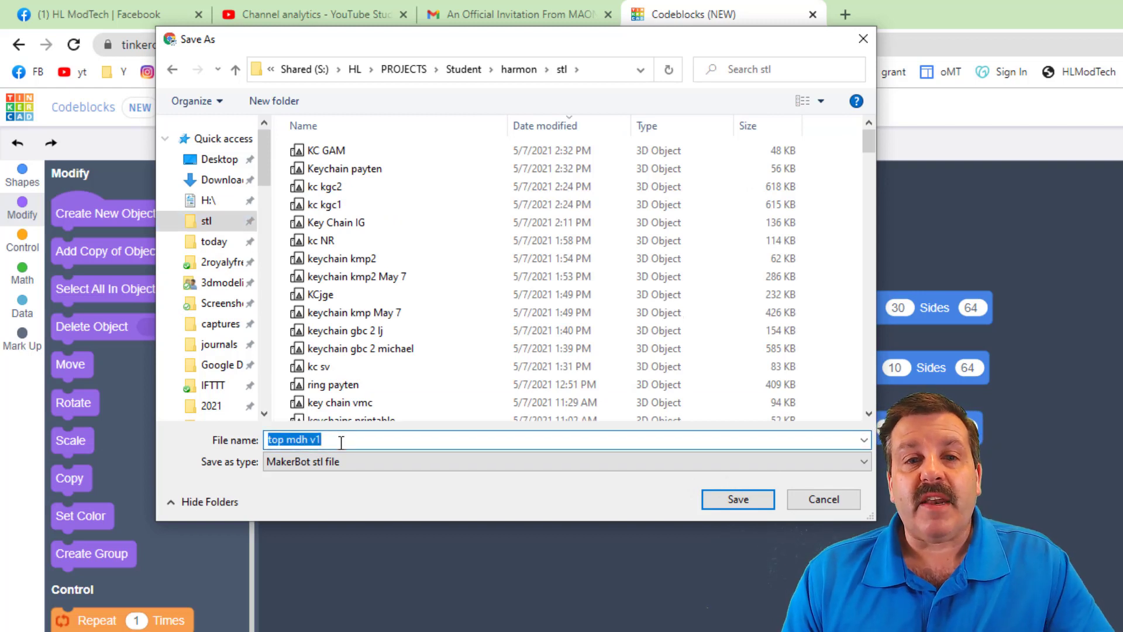
pyautogui.click(329, 440)
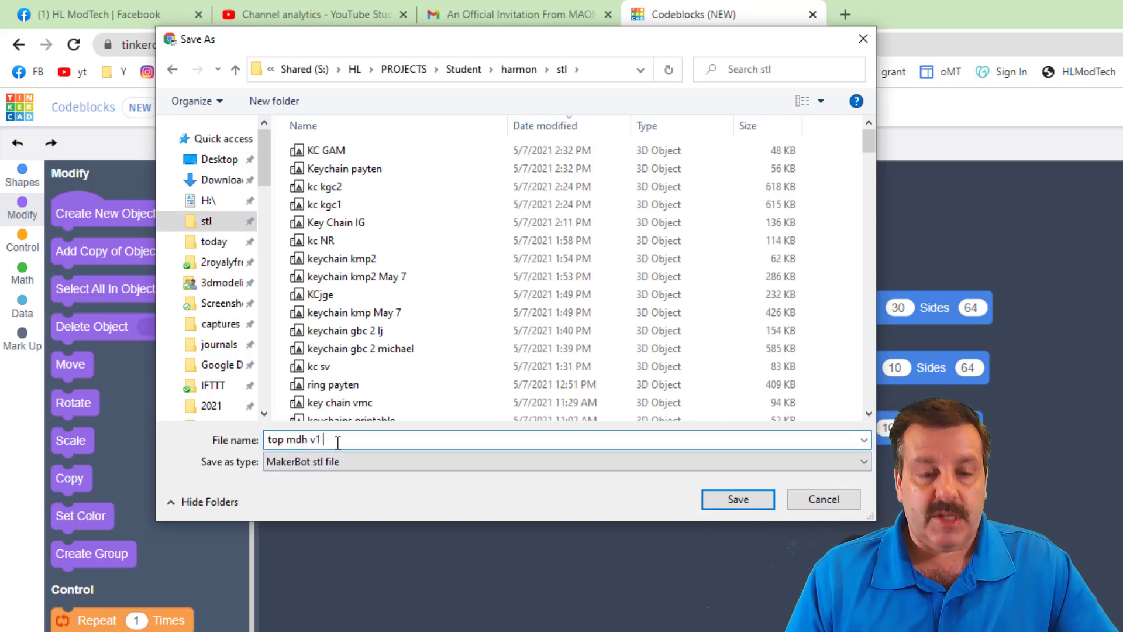
pyautogui.write('red')
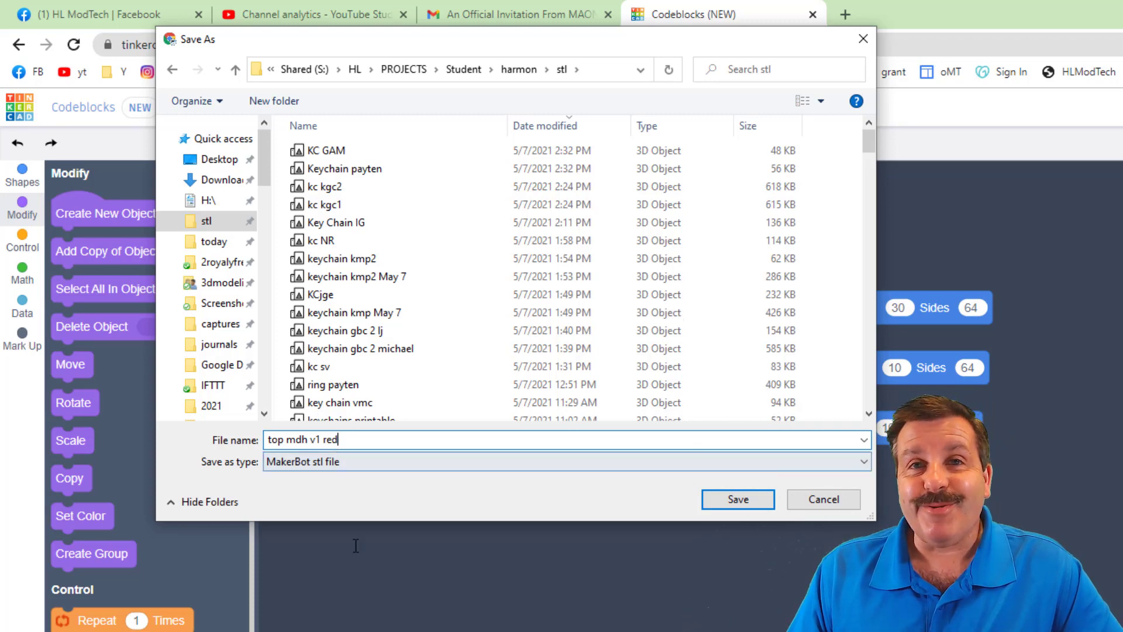
pyautogui.click(738, 499)
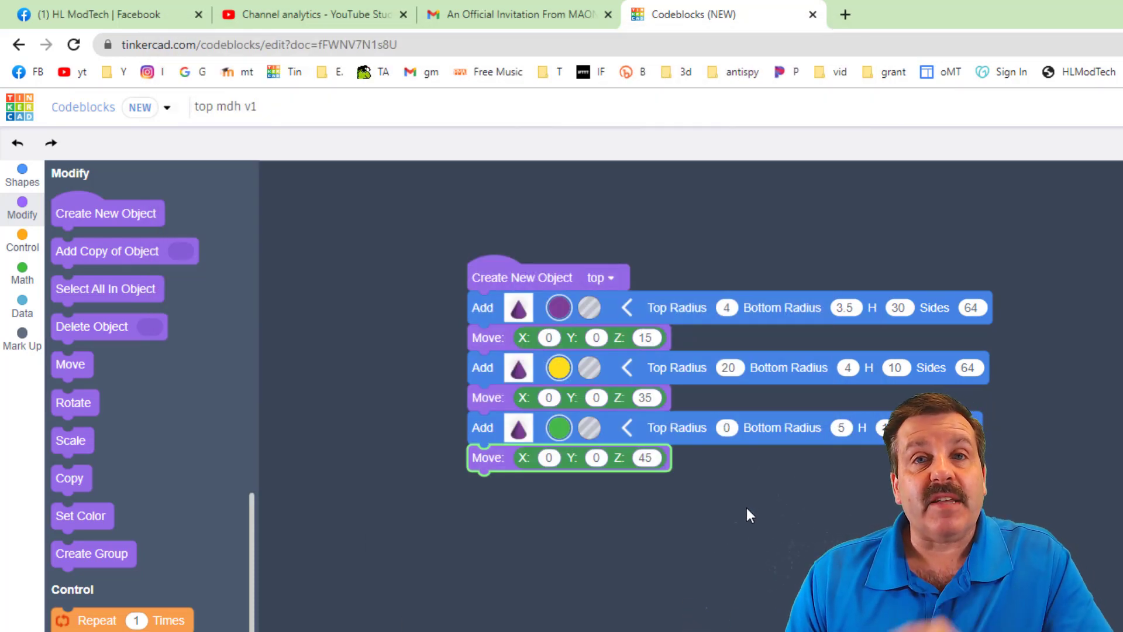